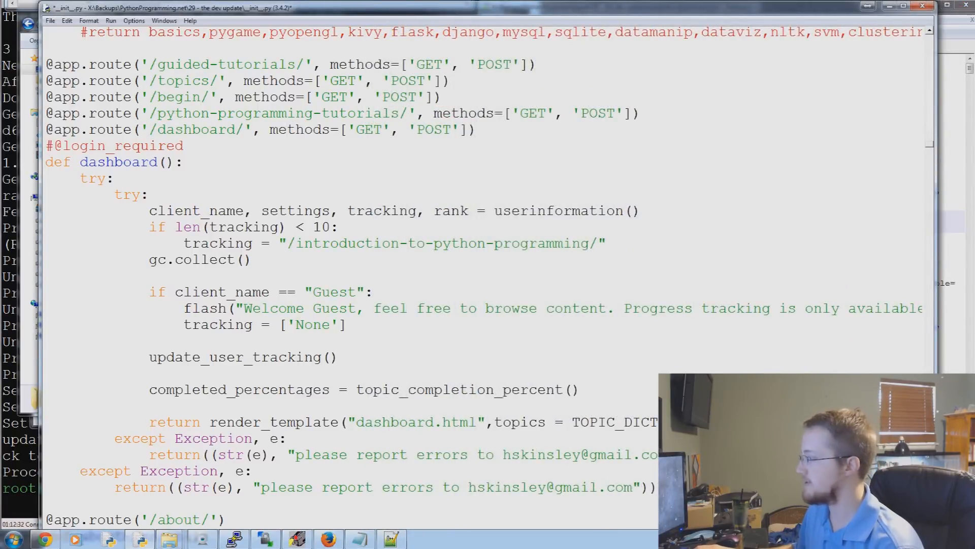
Scroll through dashboard(), highlighting its outer and nested try blocks and the userinformation call.
{"action": "scroll", "scroll_direction": "down", "scroll_amount": 3}
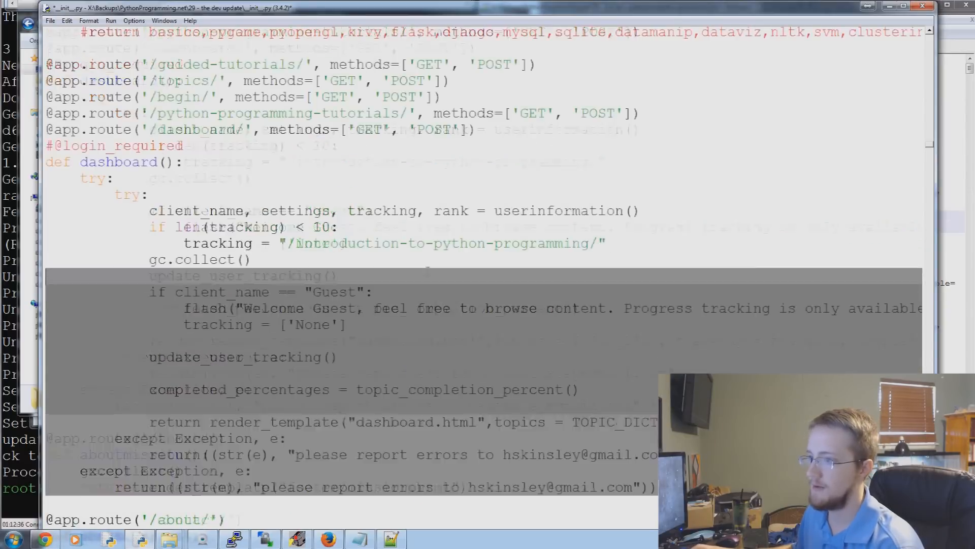
{"action": "scroll", "scroll_direction": "down", "scroll_amount": 3}
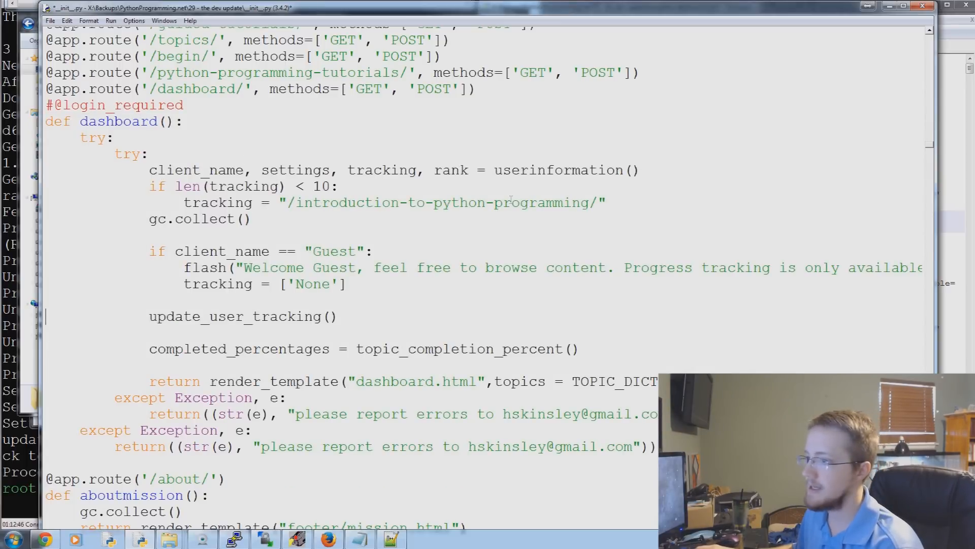
{"action": "double_click", "coordinate": [93, 138]}
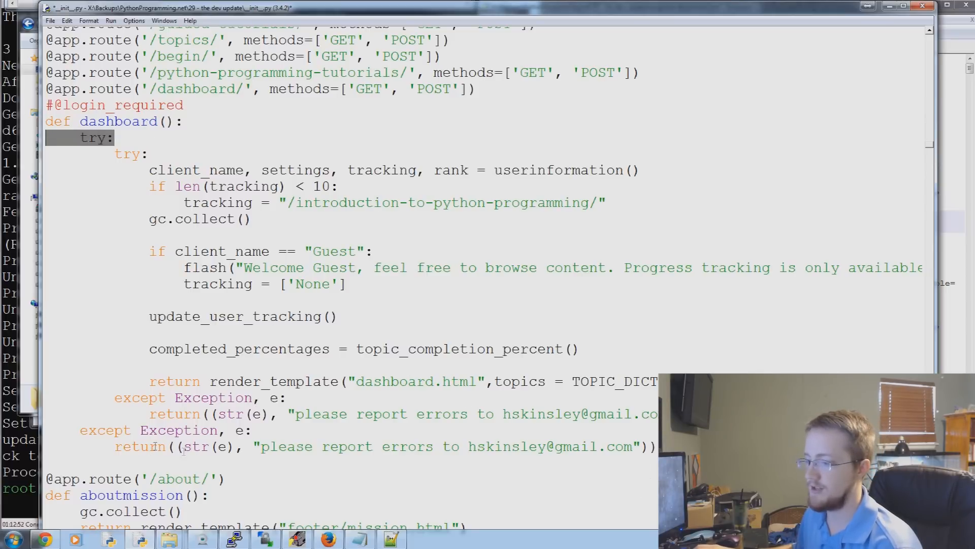
{"action": "left_click", "coordinate": [228, 447]}
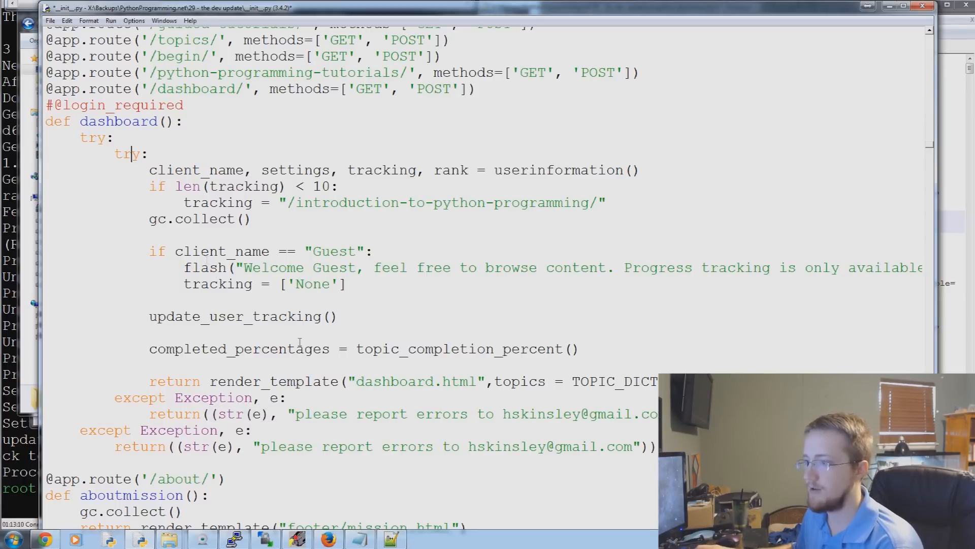
{"action": "double_click", "coordinate": [188, 170]}
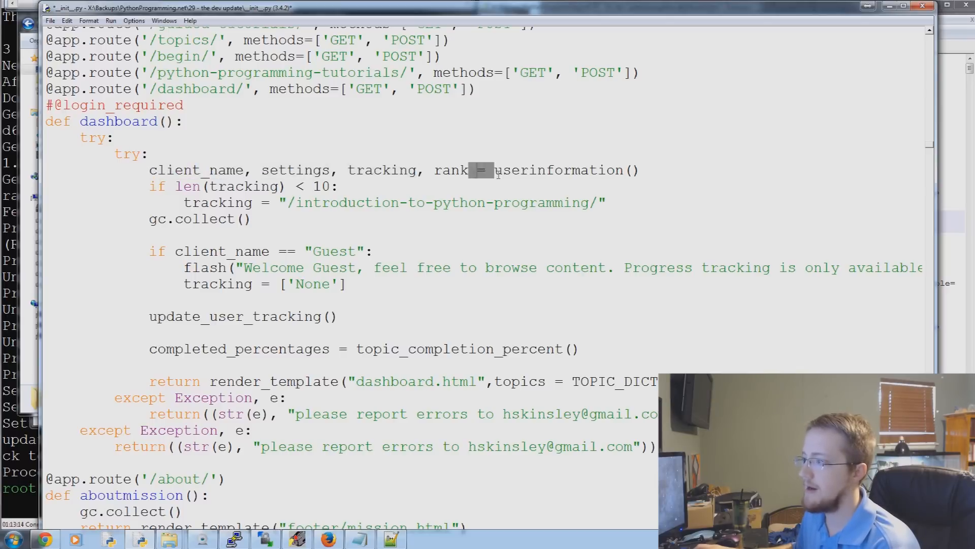
{"action": "double_click", "coordinate": [557, 169]}
{"action": "type", "text": "d"}
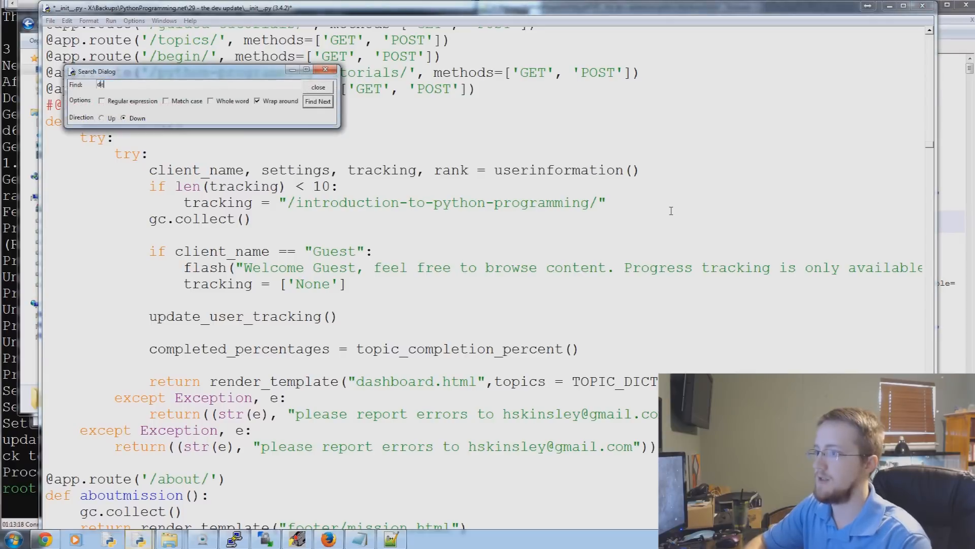
Search for 'def userinfor' to reach the userinformation function definition.
{"action": "type", "text": "ef userinfor"}
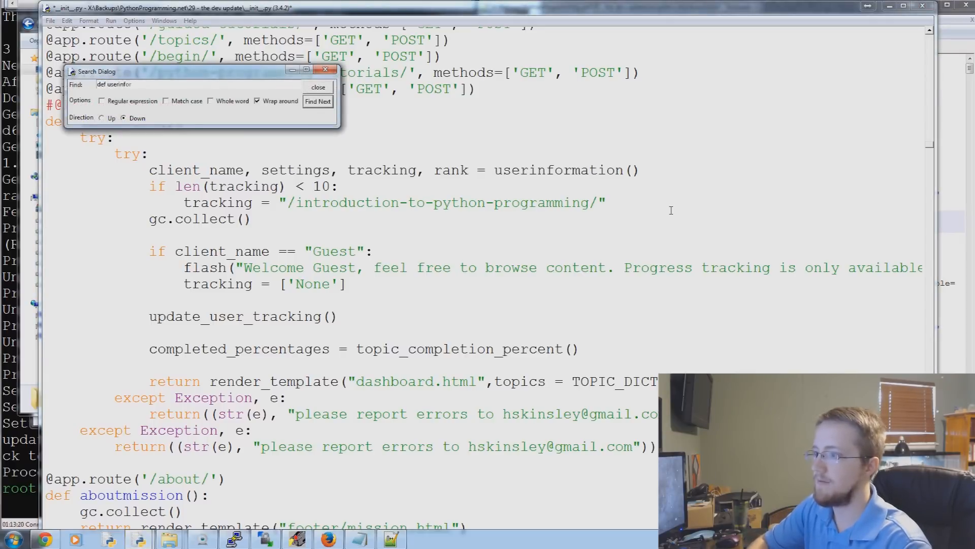
{"action": "left_click", "coordinate": [318, 102]}
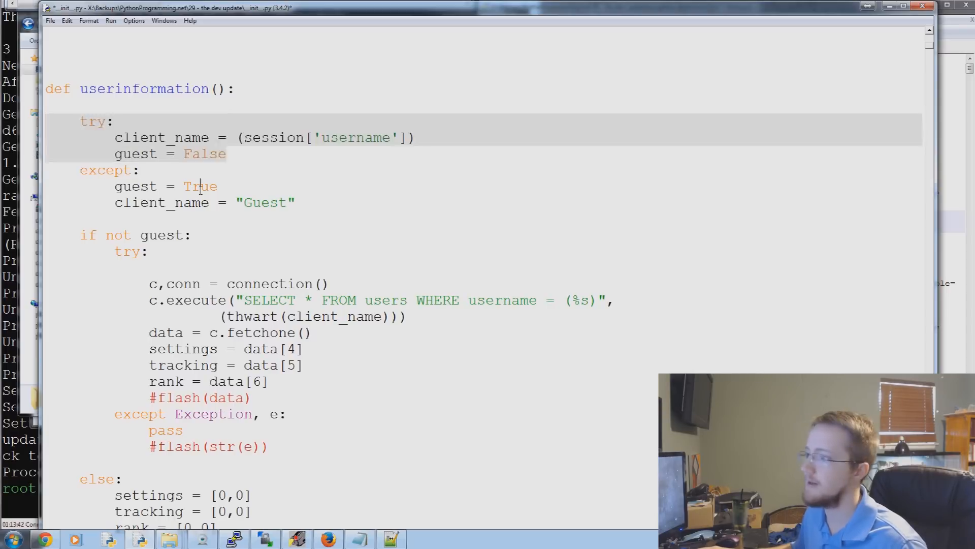
Highlight the guest flag, the session username key and the logged-in user branch in userinformation().
{"action": "double_click", "coordinate": [264, 202]}
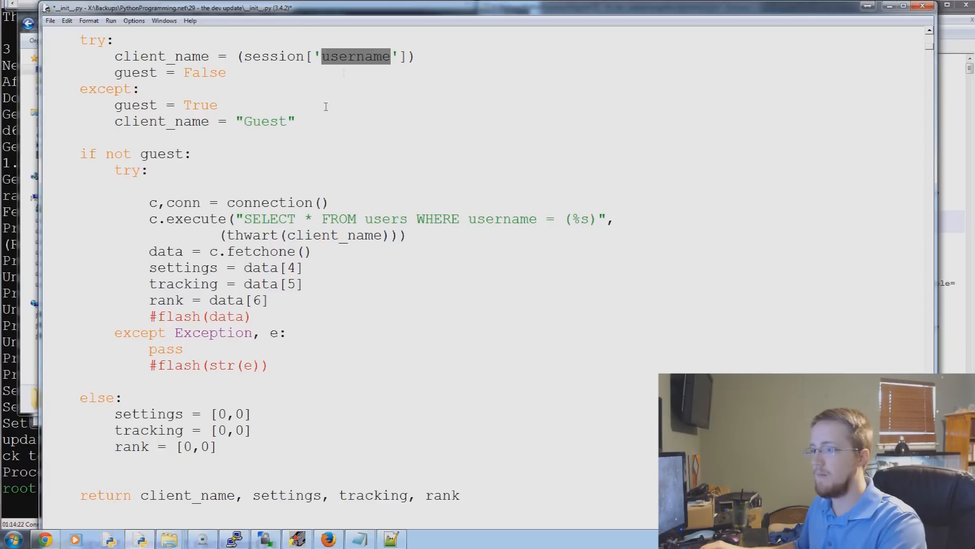
{"action": "double_click", "coordinate": [335, 235]}
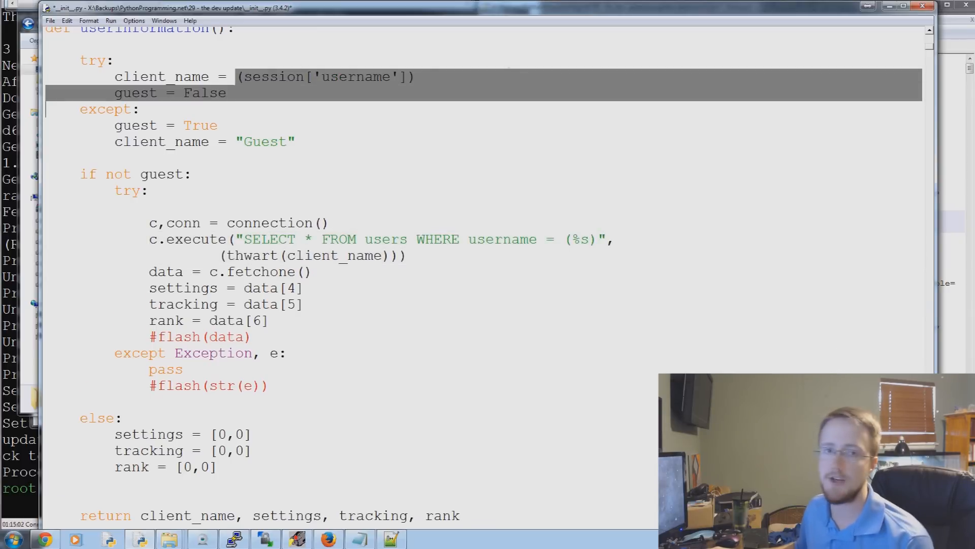
{"action": "double_click", "coordinate": [272, 77]}
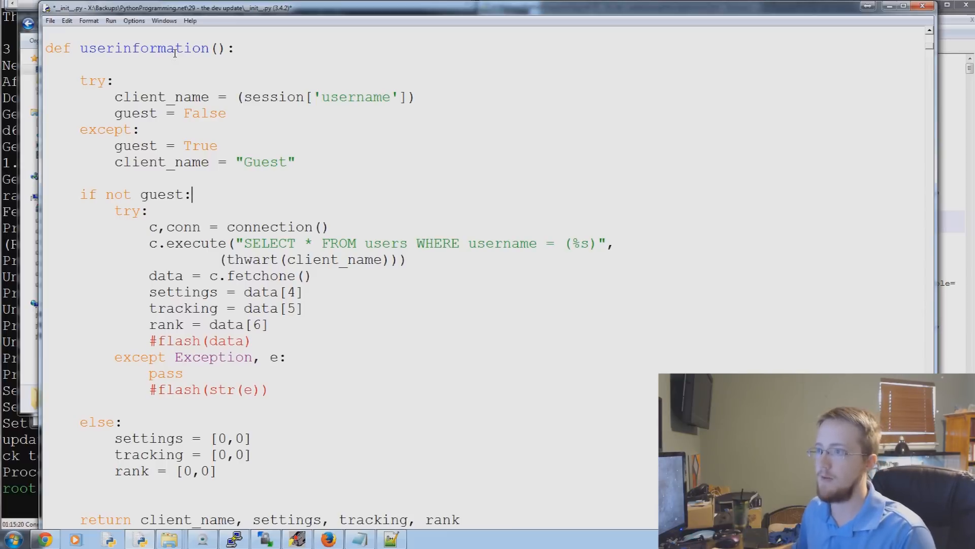
{"action": "mouse_move", "coordinate": [212, 203]}
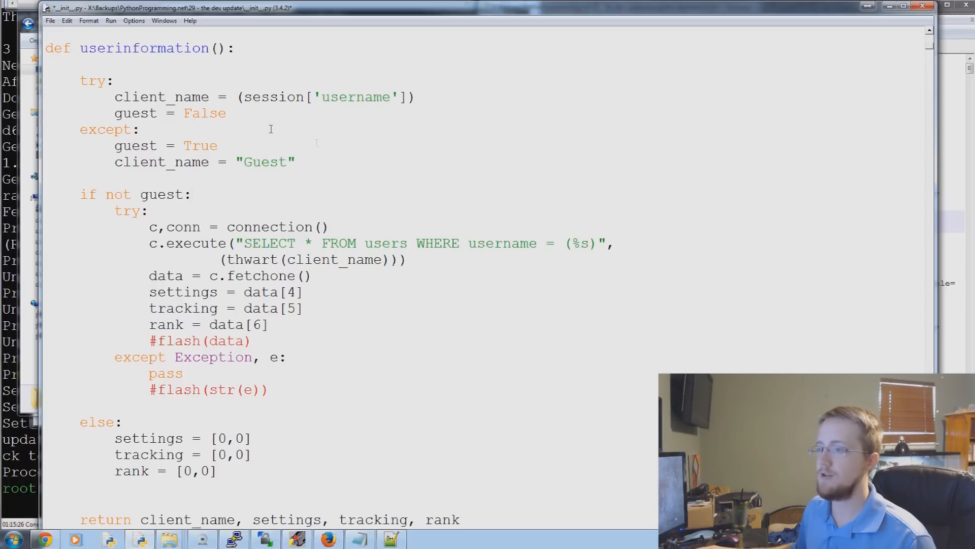
{"action": "left_click_drag", "start_coordinate": [371, 243], "coordinate": [404, 260]}
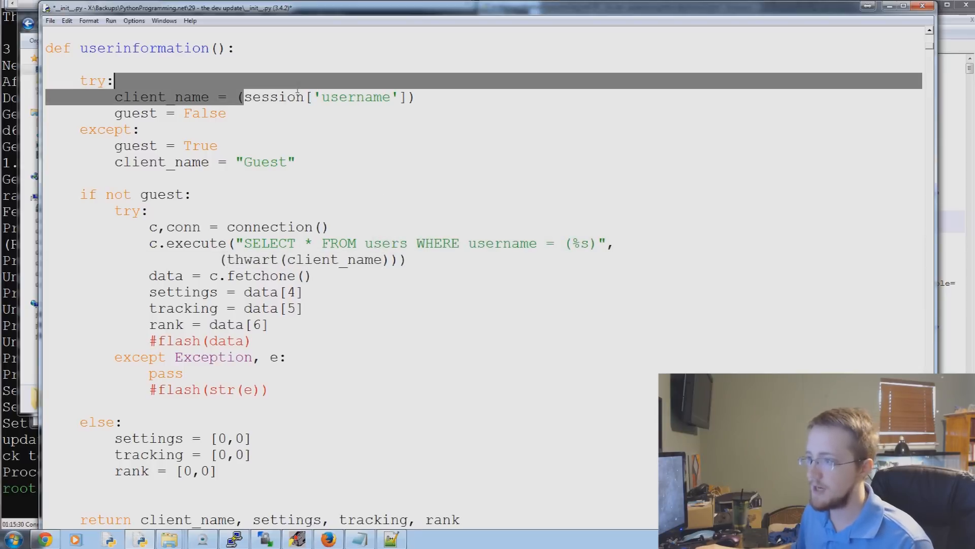
{"action": "double_click", "coordinate": [273, 97]}
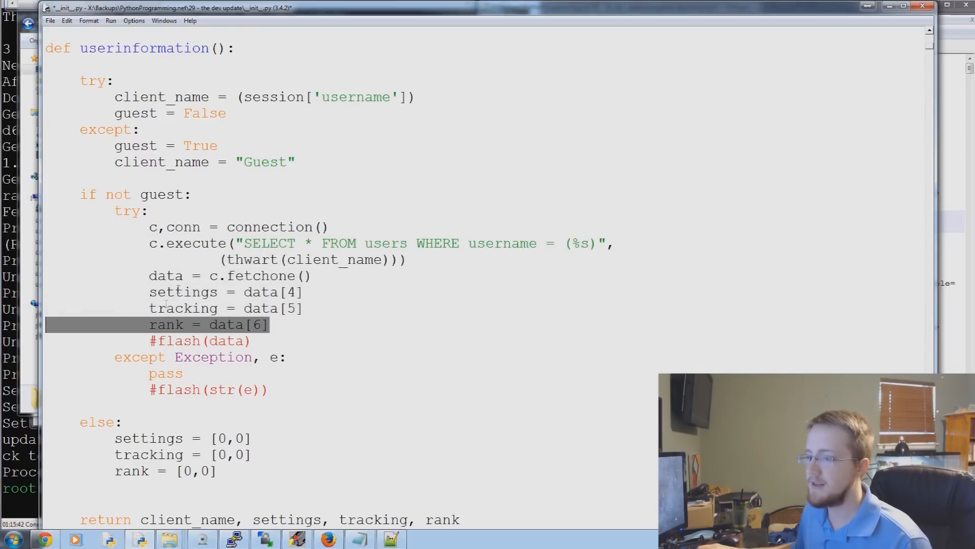
{"action": "double_click", "coordinate": [184, 291]}
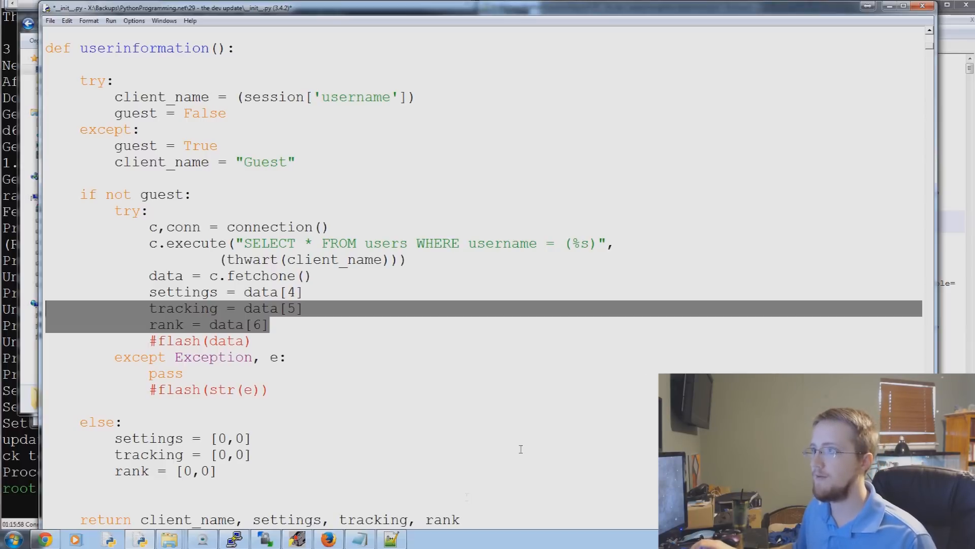
{"action": "scroll", "scroll_direction": "down", "scroll_amount": 3}
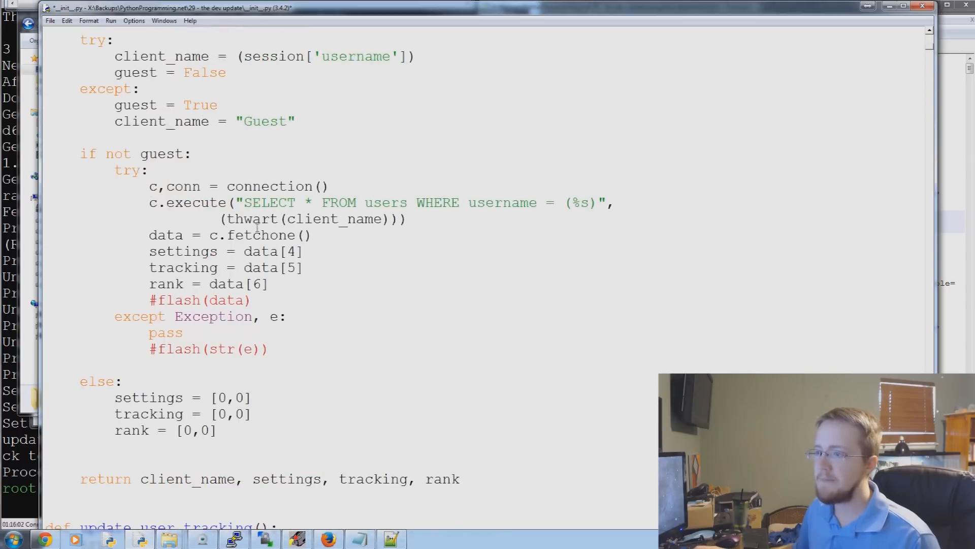
{"action": "left_click_drag", "start_coordinate": [80, 153], "coordinate": [252, 299]}
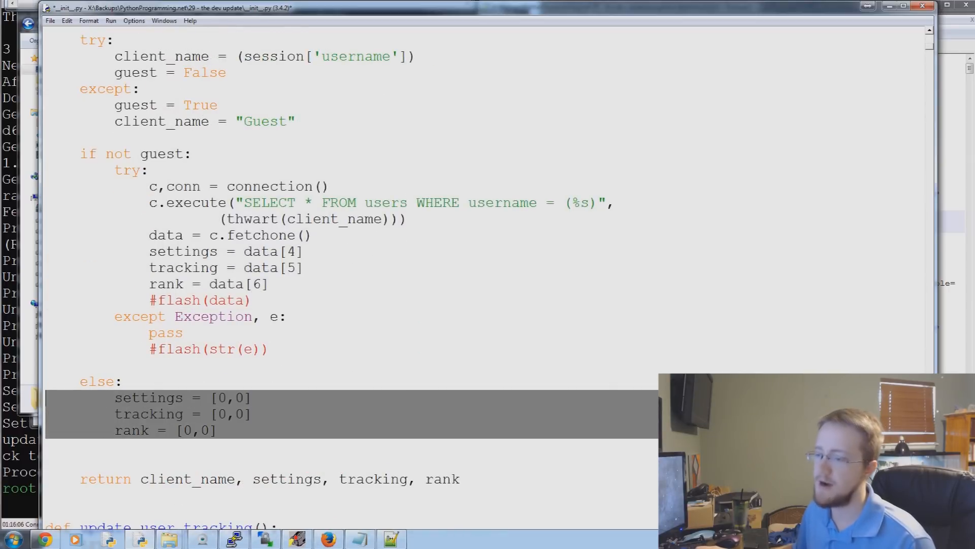
{"action": "scroll", "scroll_direction": "down", "scroll_amount": 3}
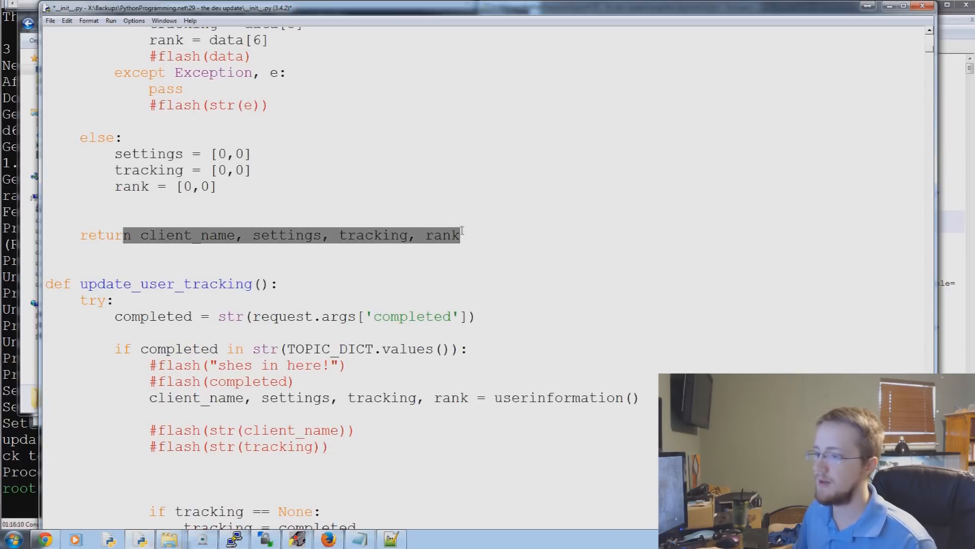
{"action": "scroll", "scroll_direction": "down", "scroll_amount": 3}
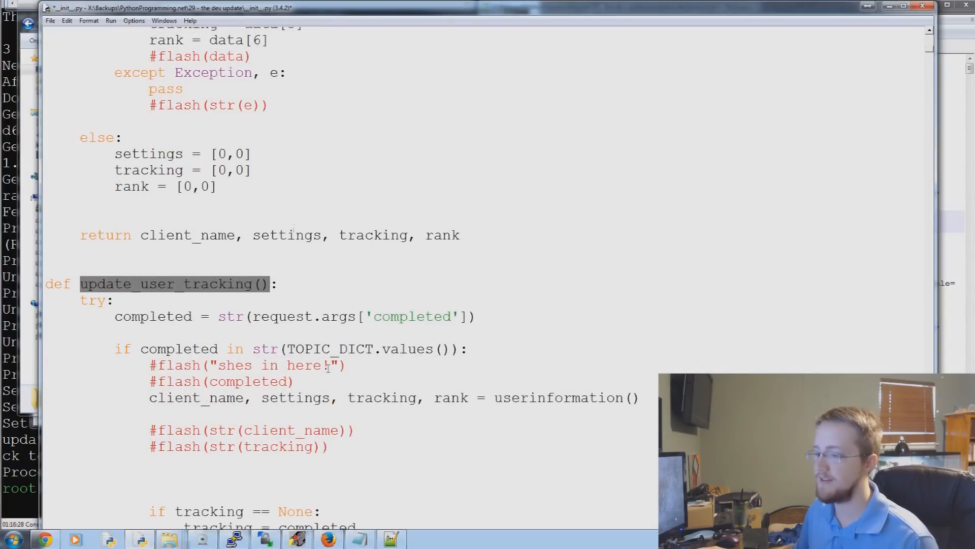
{"action": "scroll", "scroll_direction": "down", "scroll_amount": 3}
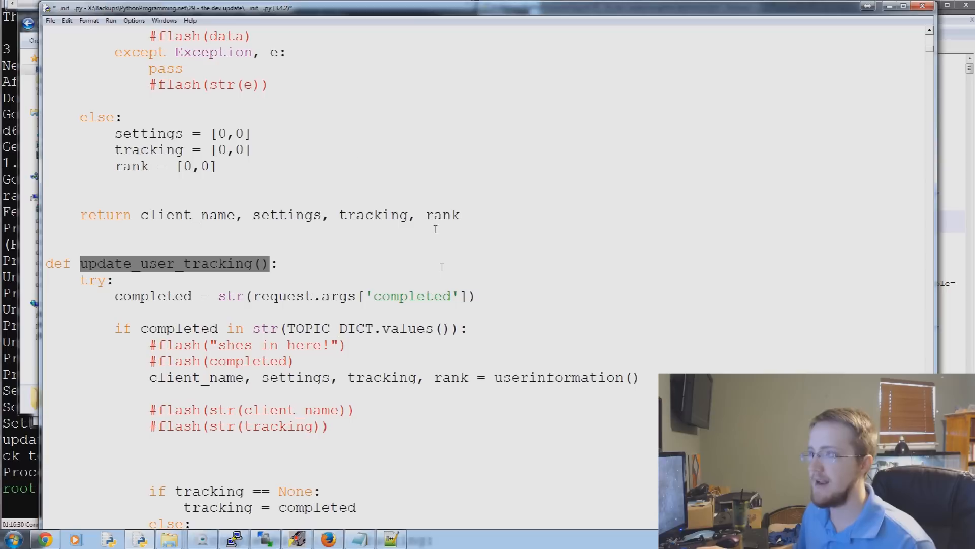
{"action": "scroll", "scroll_direction": "down", "scroll_amount": 3}
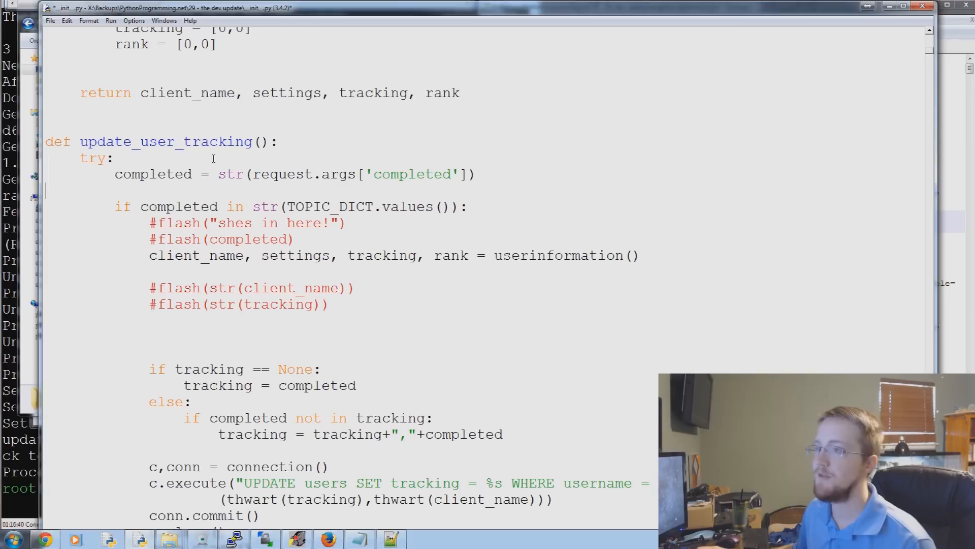
{"action": "mouse_move", "coordinate": [322, 237]}
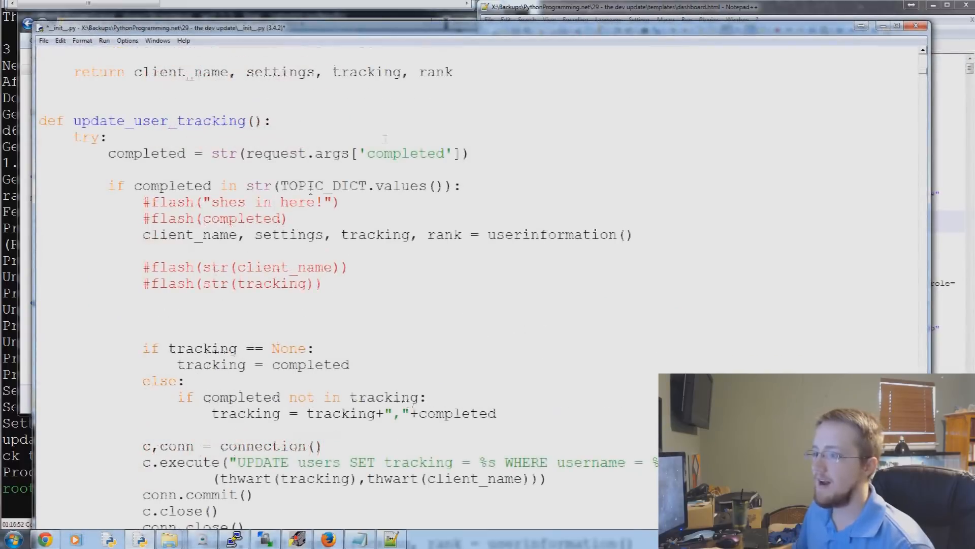
{"action": "left_click_drag", "start_coordinate": [144, 202], "coordinate": [305, 202]}
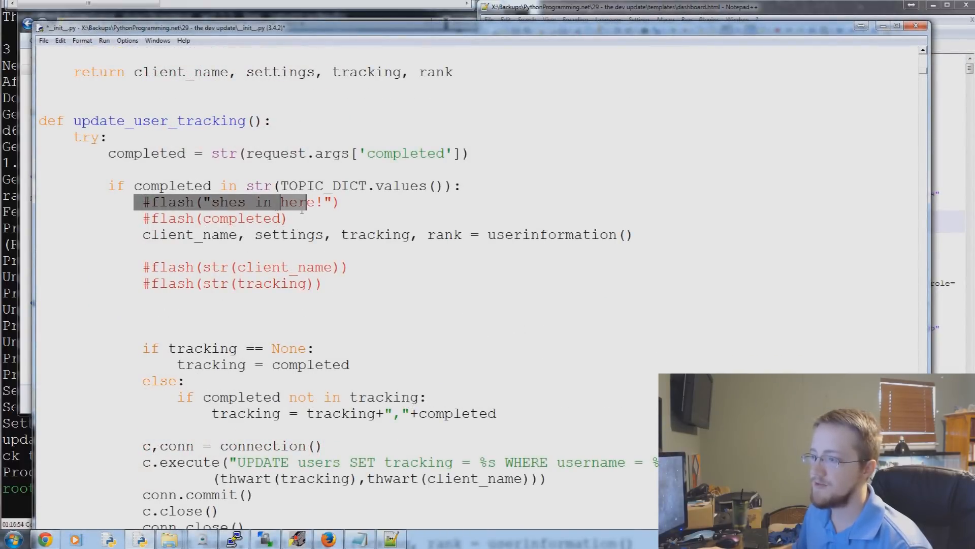
{"action": "scroll", "scroll_direction": "down", "scroll_amount": 3}
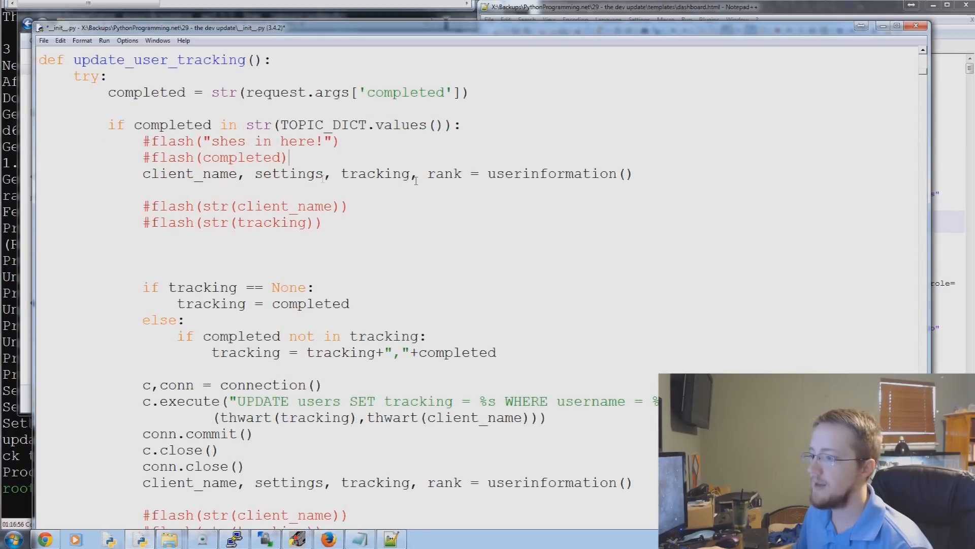
{"action": "scroll", "scroll_direction": "down", "scroll_amount": 3}
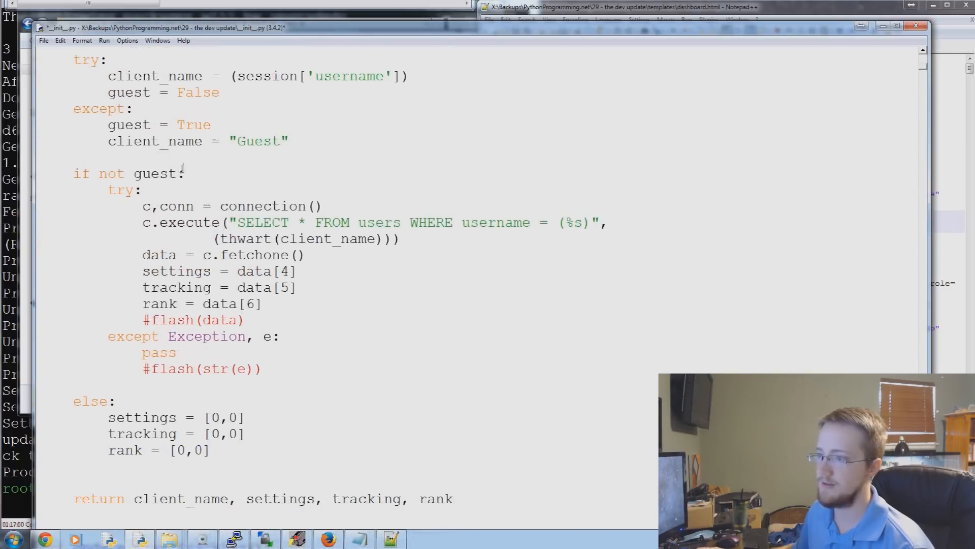
{"action": "scroll", "scroll_direction": "down", "scroll_amount": 3}
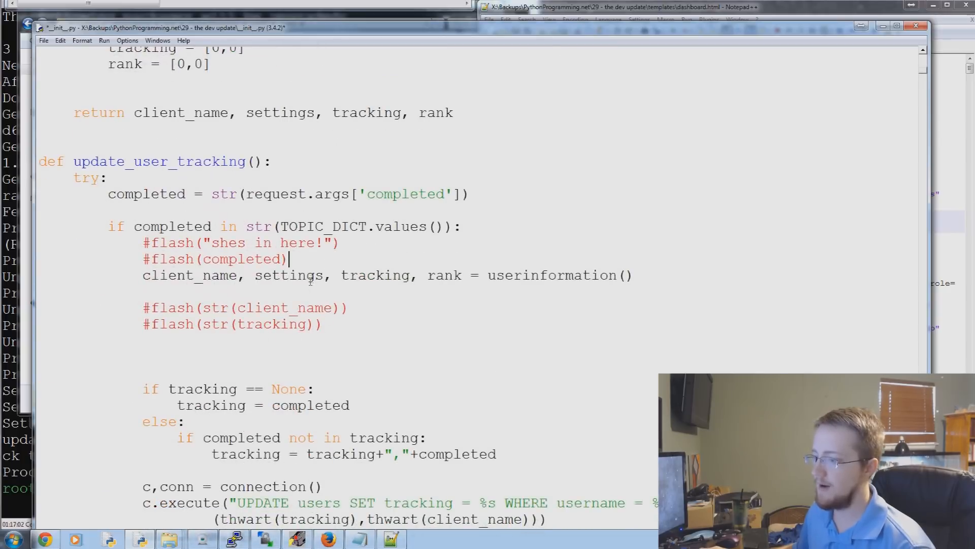
{"action": "scroll", "scroll_direction": "down", "scroll_amount": 3}
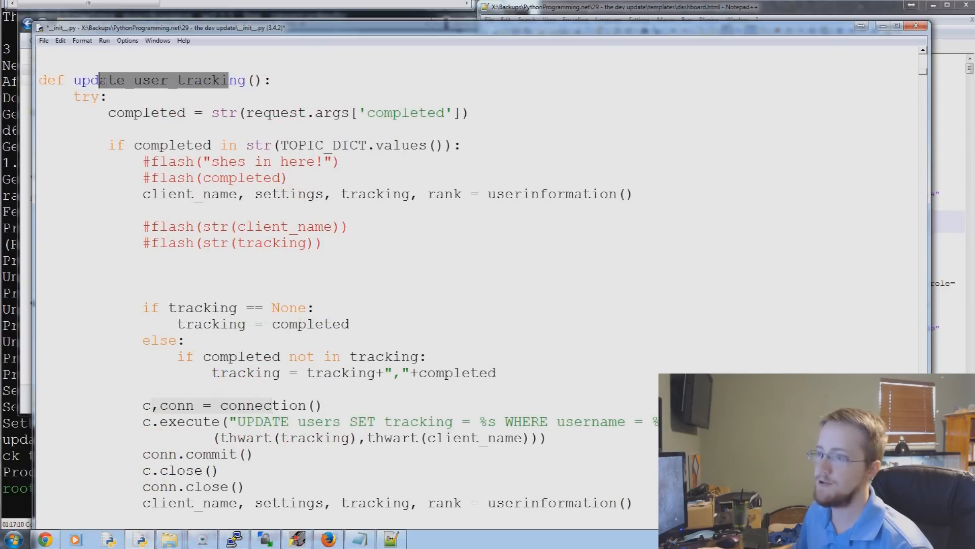
{"action": "scroll", "scroll_direction": "down", "scroll_amount": 3}
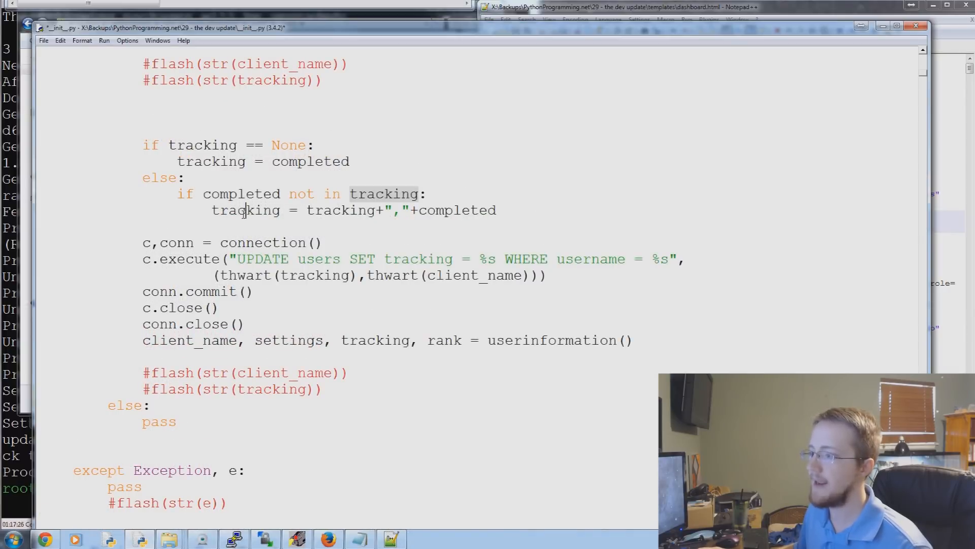
{"action": "double_click", "coordinate": [456, 210]}
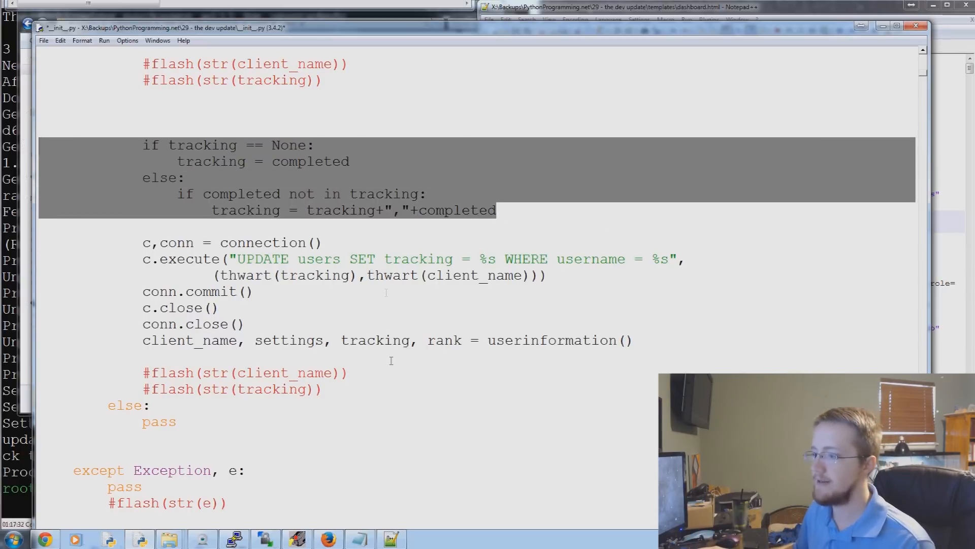
Scroll to the Basics routes, highlighting the topic_completion_percent call and the route's methods list.
{"action": "scroll", "scroll_direction": "down", "scroll_amount": 3}
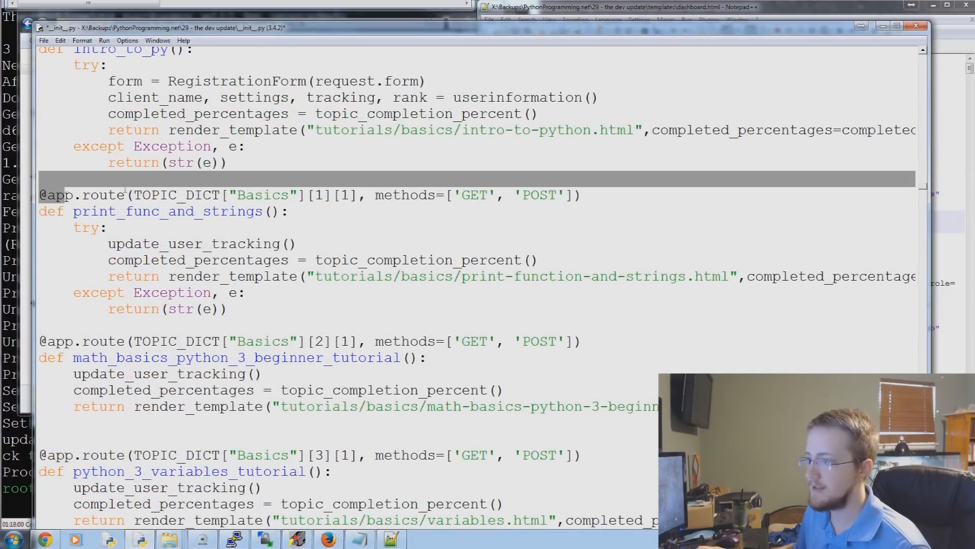
{"action": "scroll", "scroll_direction": "down", "scroll_amount": 3}
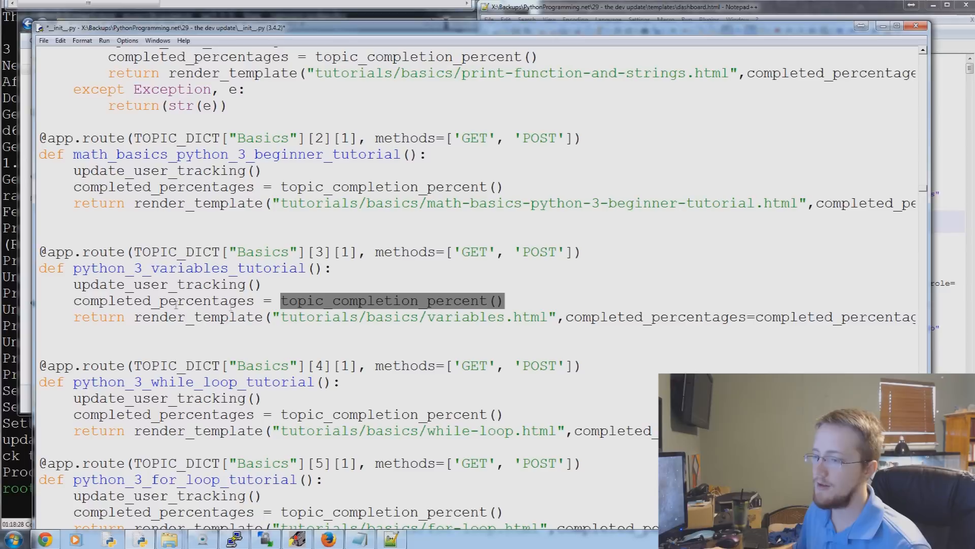
{"action": "double_click", "coordinate": [163, 300]}
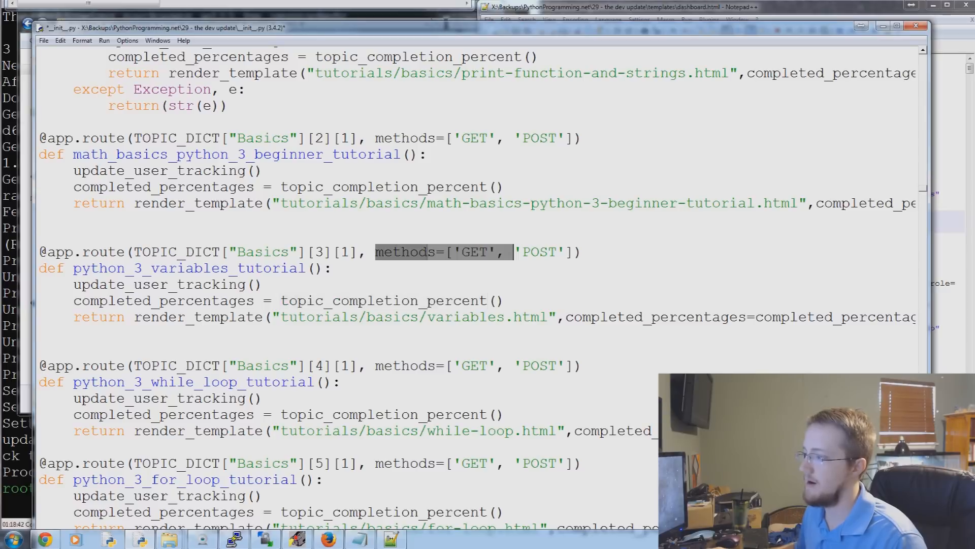
{"action": "double_click", "coordinate": [166, 285]}
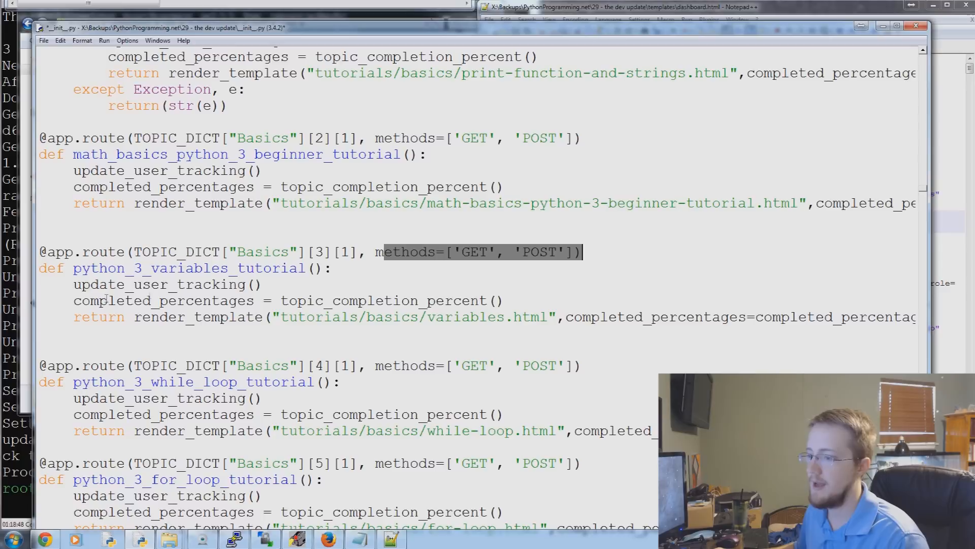
{"action": "double_click", "coordinate": [166, 285]}
{"action": "type", "text": "def upda"}
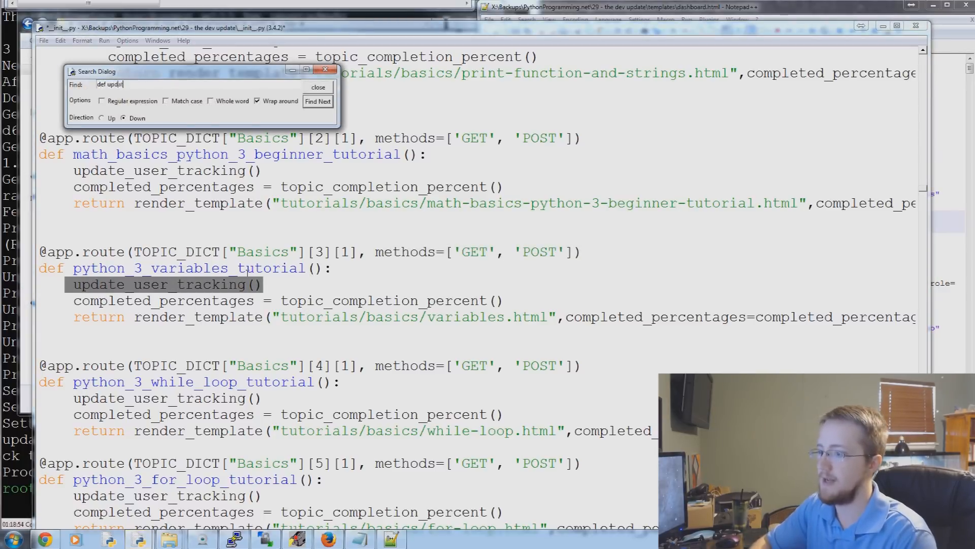
Find def update_user_tracking and highlight request.args in its completed line.
{"action": "left_click", "coordinate": [318, 102]}
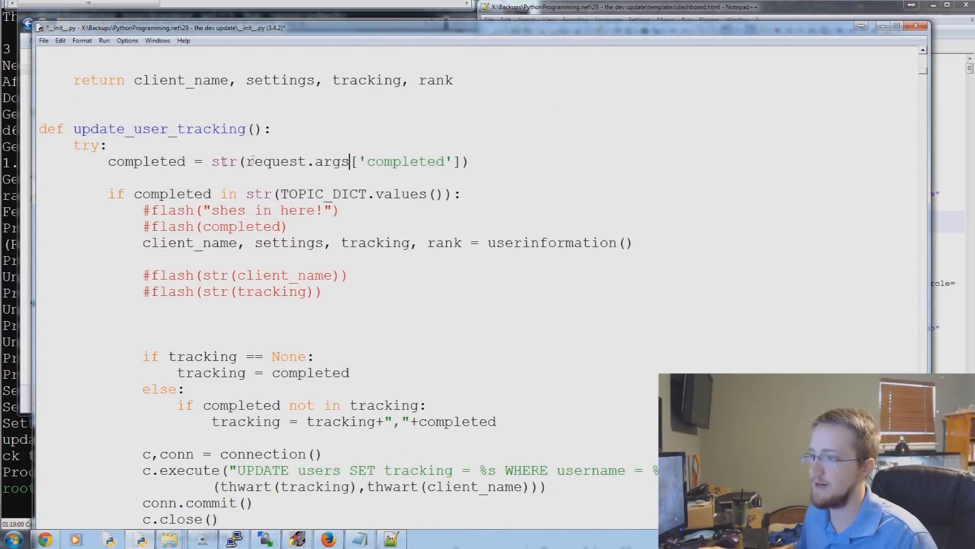
{"action": "double_click", "coordinate": [277, 161]}
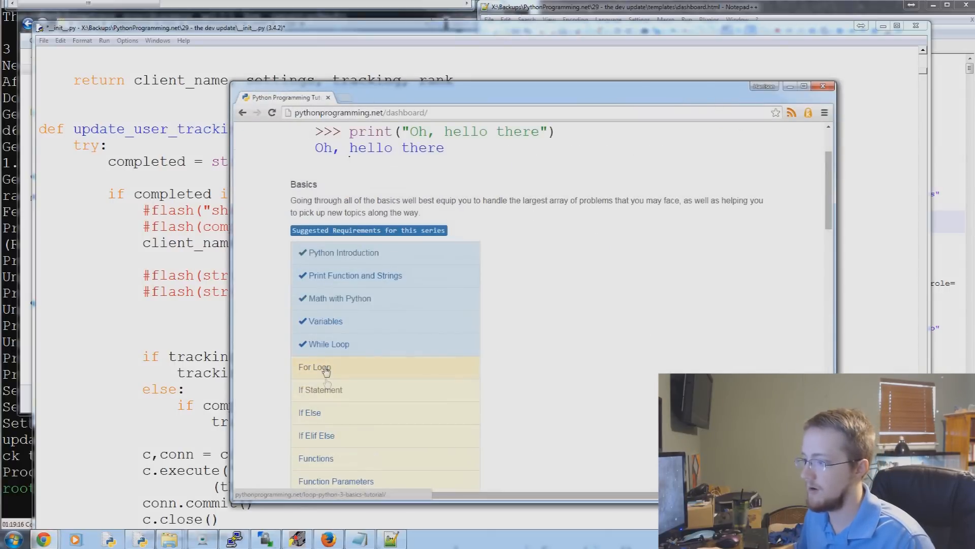
Open For Loop from the dashboard, advance to If Statement, and select the completed URL parameter.
{"action": "left_click", "coordinate": [314, 366]}
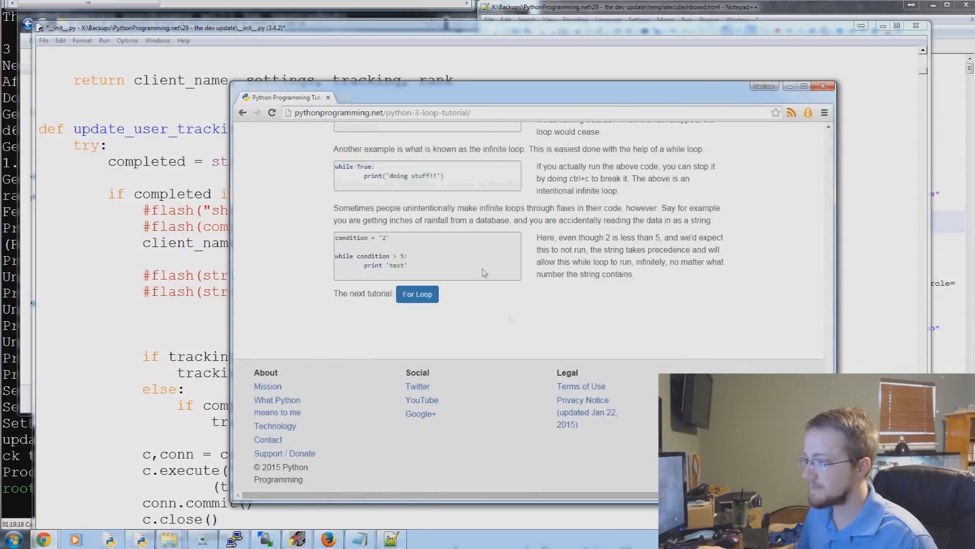
{"action": "left_click", "coordinate": [416, 294]}
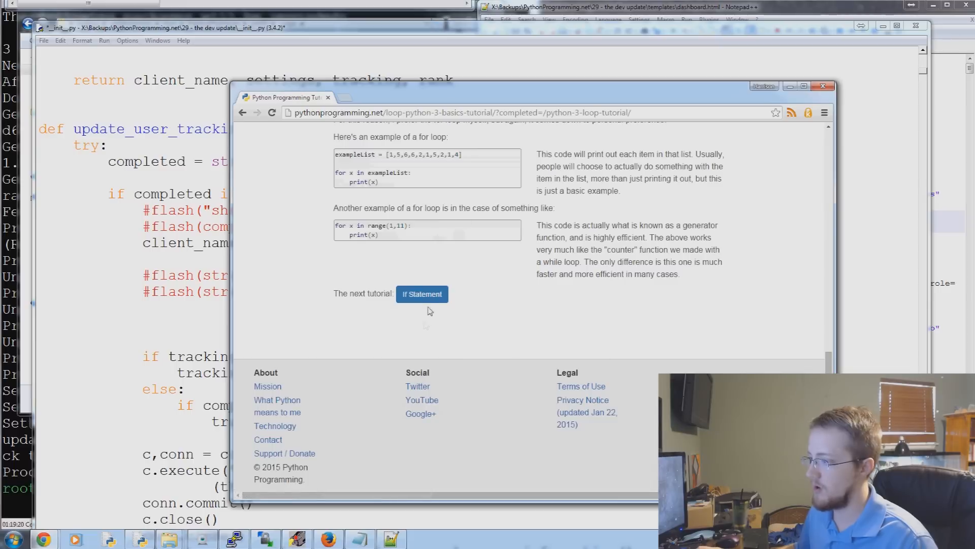
{"action": "left_click", "coordinate": [422, 293]}
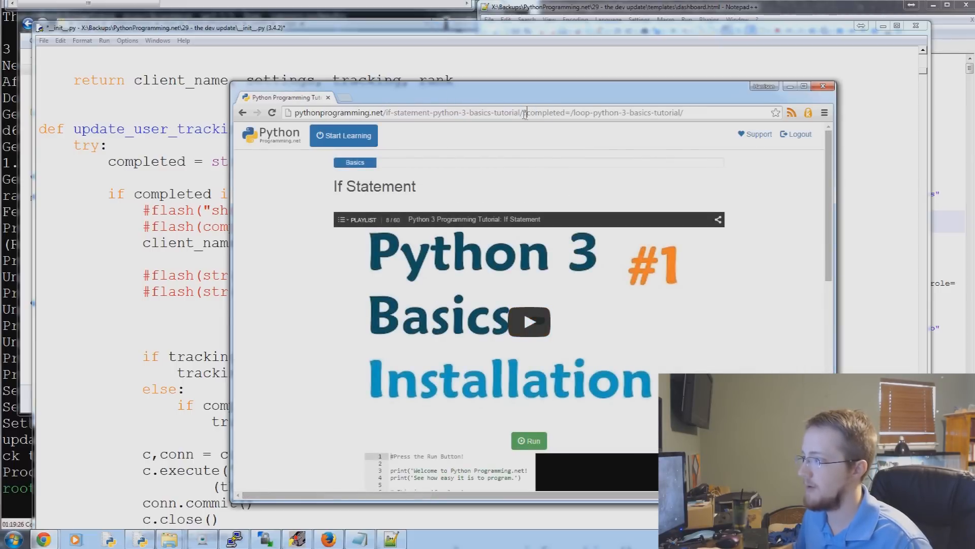
{"action": "left_click_drag", "start_coordinate": [524, 112], "coordinate": [653, 113]}
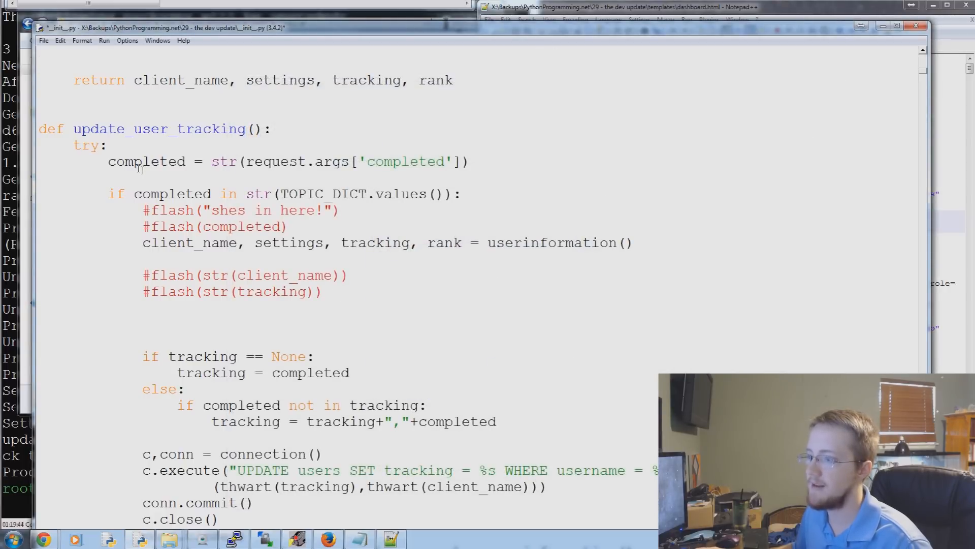
{"action": "double_click", "coordinate": [146, 162]}
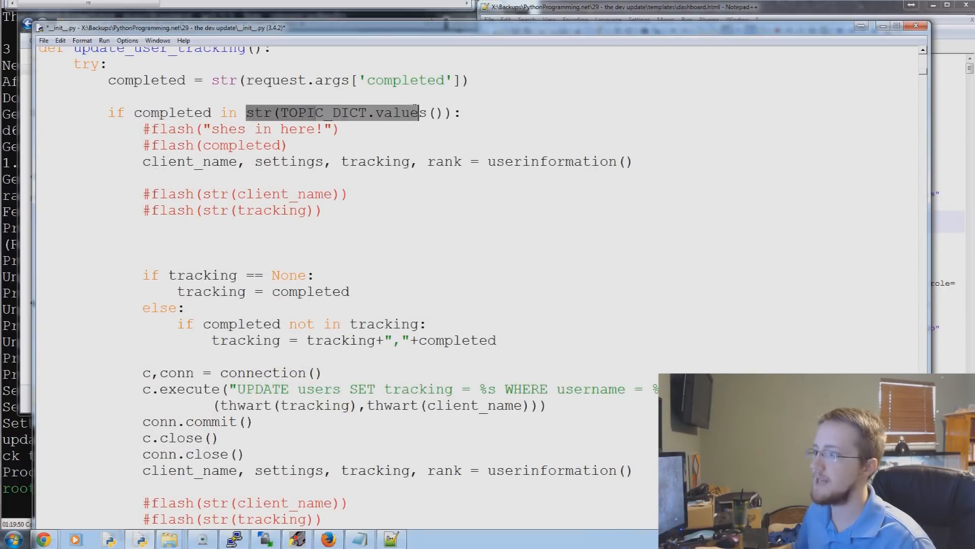
{"action": "left_click", "coordinate": [460, 113]}
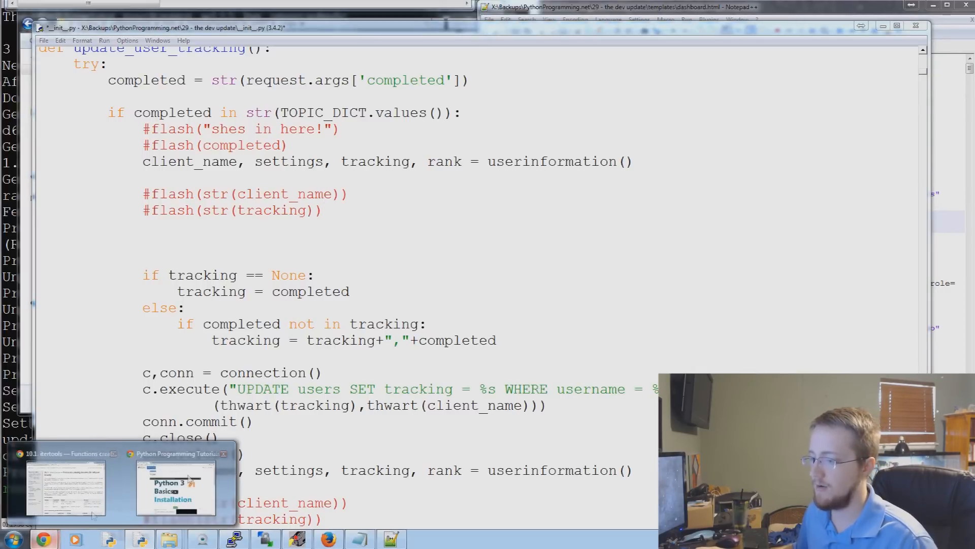
{"action": "left_click", "coordinate": [177, 485]}
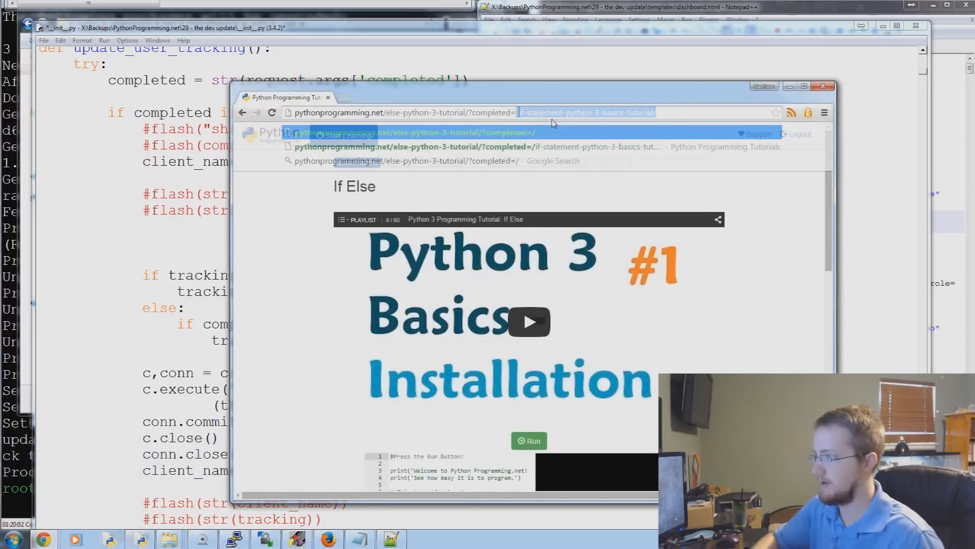
Overwrite the completed URL parameter with the junk value 'harafsdfs'.
{"action": "type", "text": "harafsdfs"}
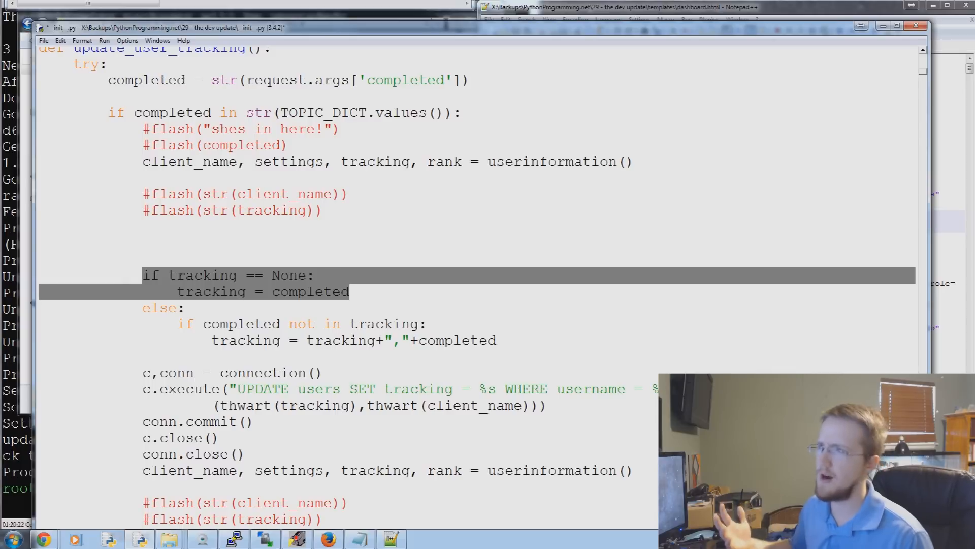
Highlight the no-tracking branch and tracking-string concatenation, then scroll down to the routes.
{"action": "left_click", "coordinate": [305, 291]}
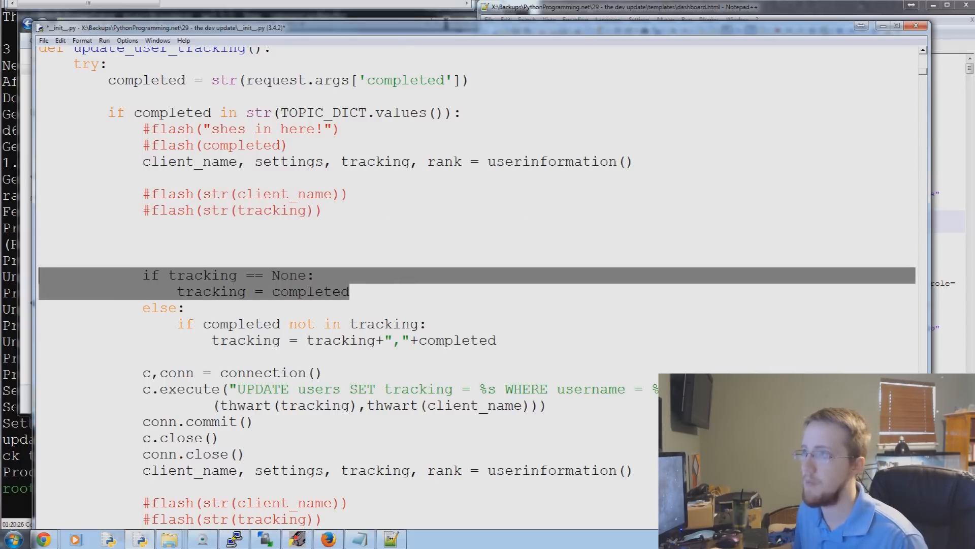
{"action": "scroll", "scroll_direction": "down", "scroll_amount": 3}
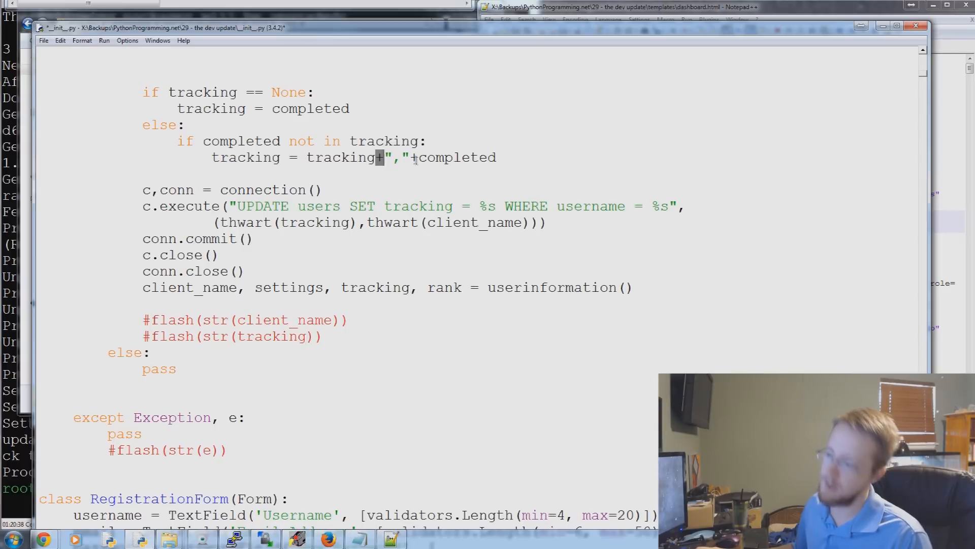
{"action": "left_click_drag", "start_coordinate": [288, 140], "coordinate": [495, 158]}
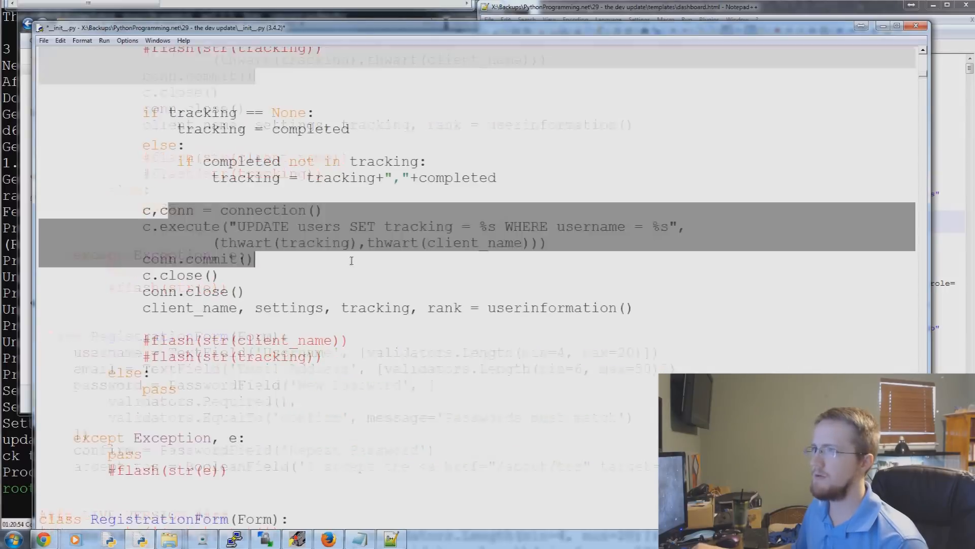
{"action": "scroll", "scroll_direction": "down", "scroll_amount": 3}
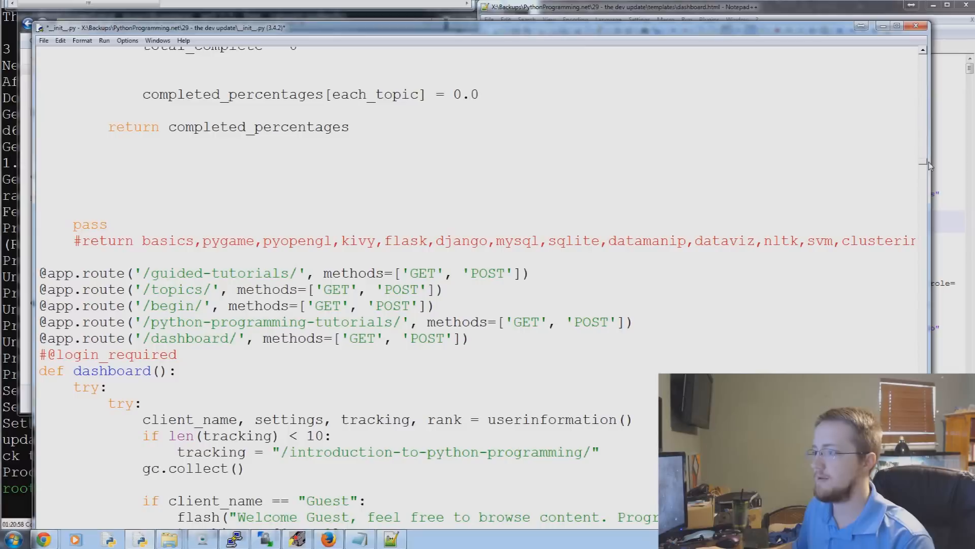
{"action": "scroll", "scroll_direction": "down", "scroll_amount": 3}
{"action": "type", "text": "def topic_complete"}
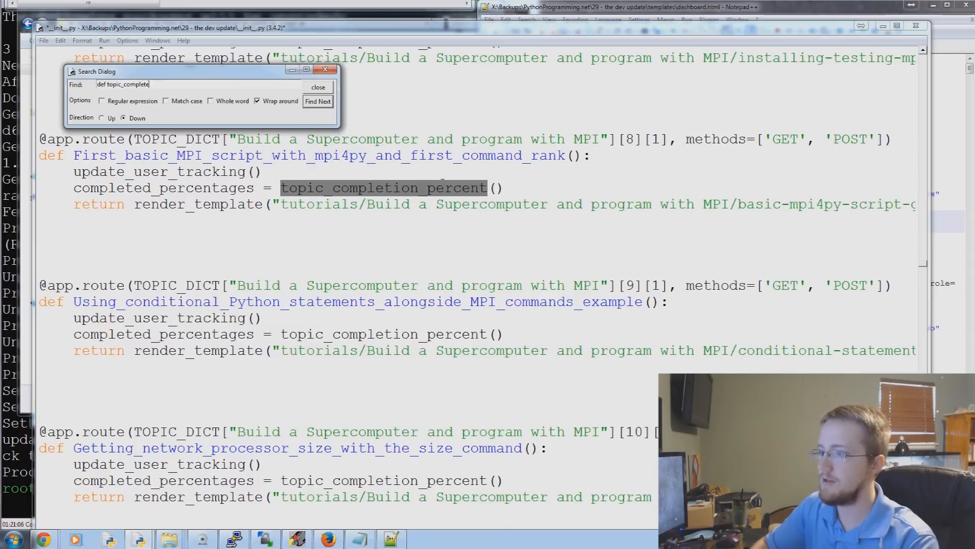
Find def topic_completion_percent, select its name and scroll through the function.
{"action": "left_click", "coordinate": [318, 102]}
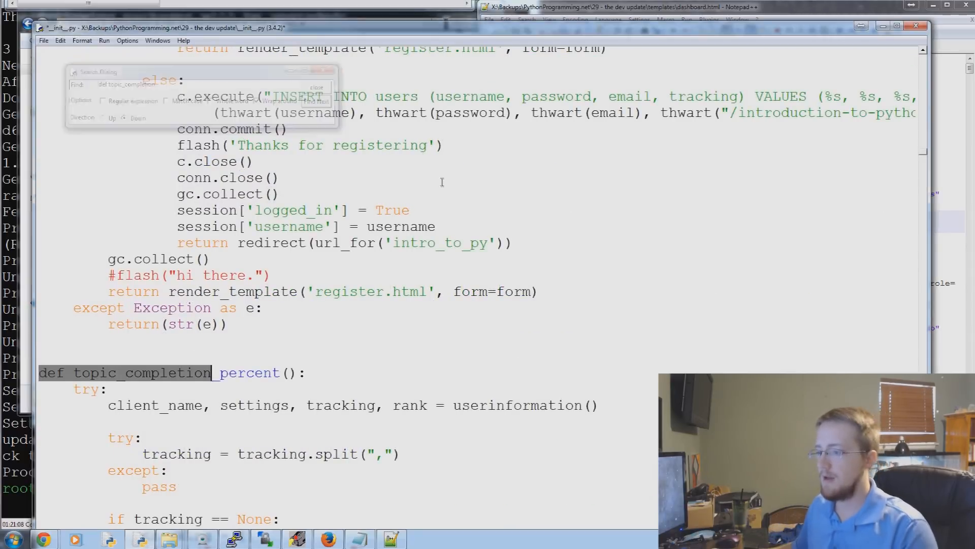
{"action": "scroll", "scroll_direction": "down", "scroll_amount": 3}
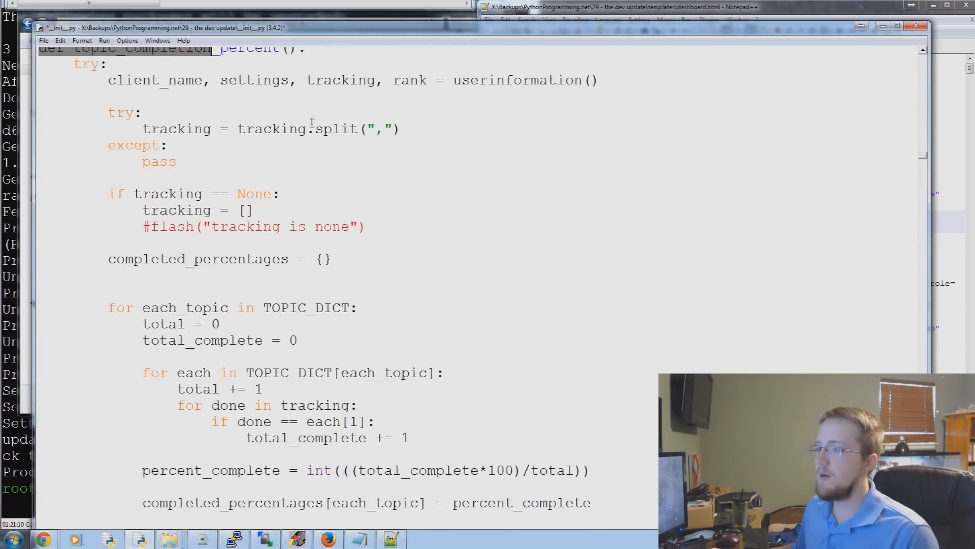
{"action": "scroll", "scroll_direction": "up", "scroll_amount": 3}
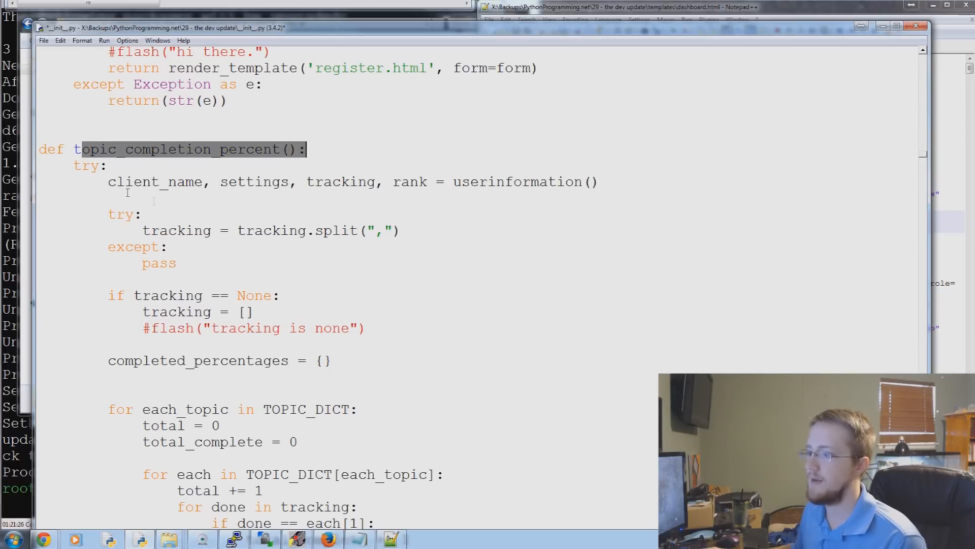
{"action": "double_click", "coordinate": [341, 182]}
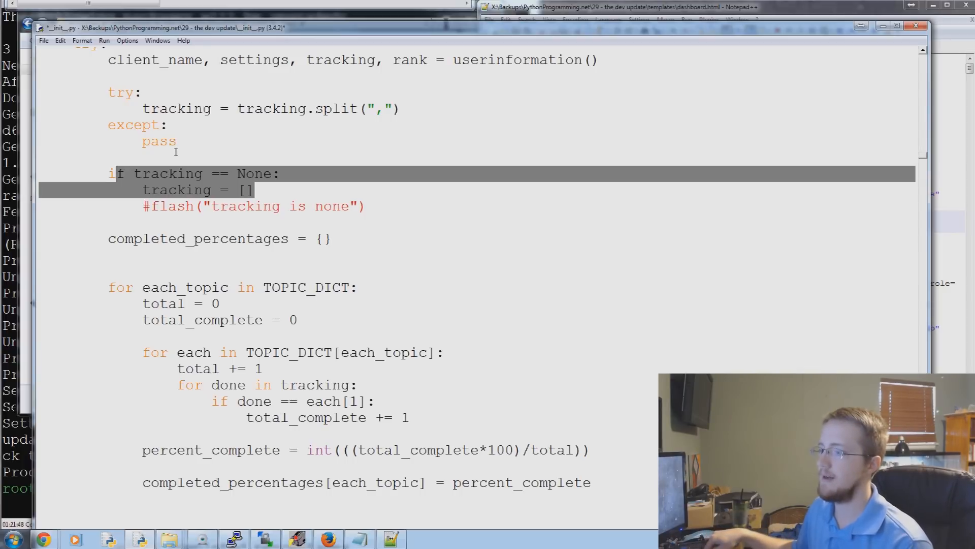
{"action": "scroll", "scroll_direction": "down", "scroll_amount": 3}
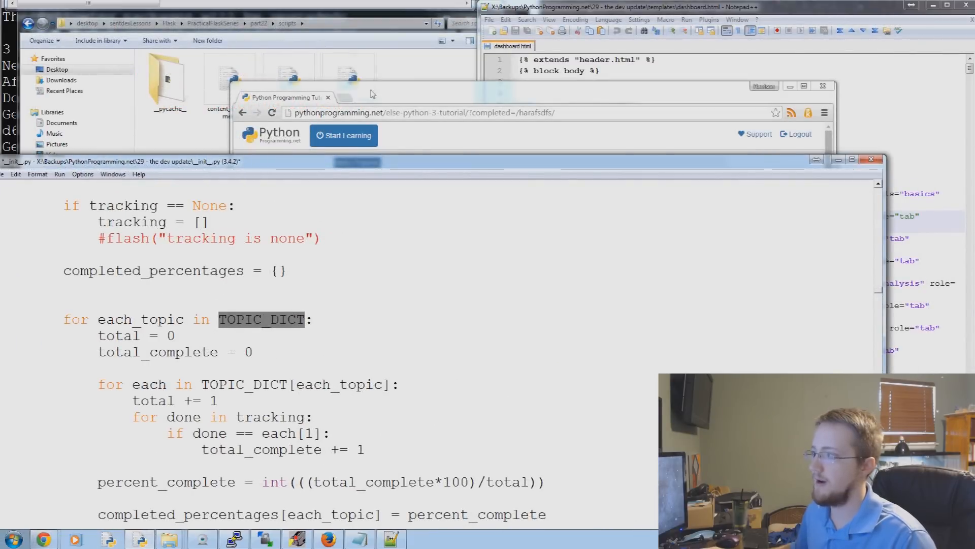
{"action": "mouse_move", "coordinate": [169, 539]}
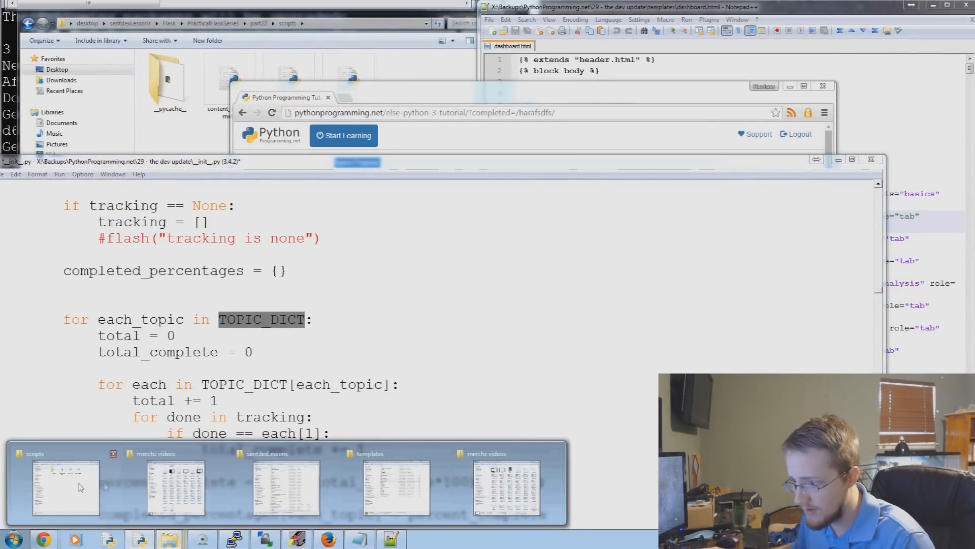
Bring up the part22 scripts folder and right-click content_management.py.
{"action": "left_click", "coordinate": [66, 487]}
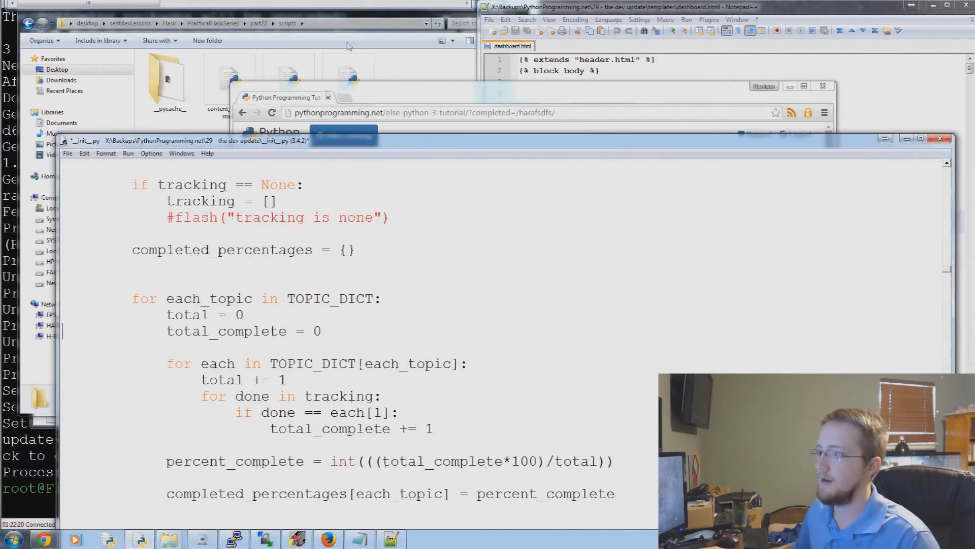
{"action": "right_click", "coordinate": [230, 81]}
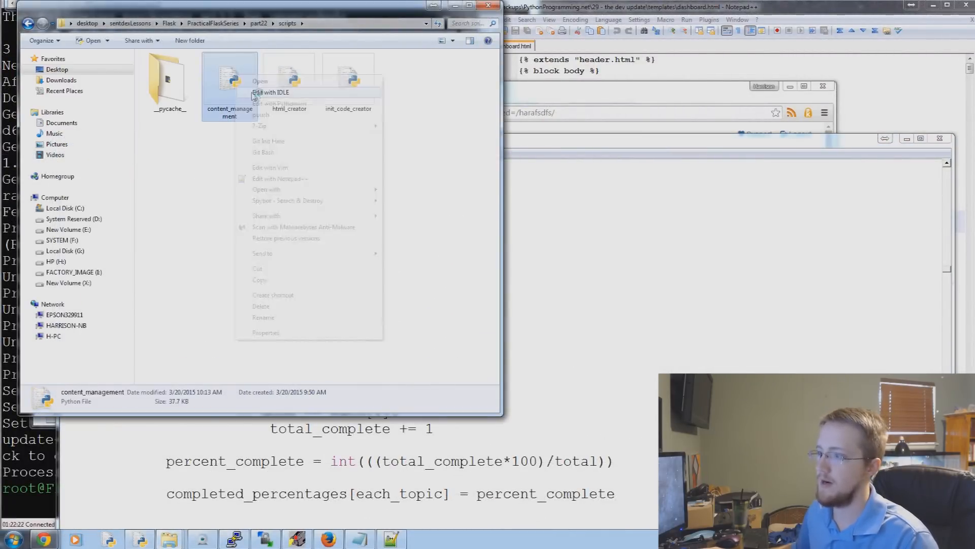
Edit content_management.py with IDLE and scroll down to the TOPIC_DICT topic listing.
{"action": "left_click", "coordinate": [271, 92]}
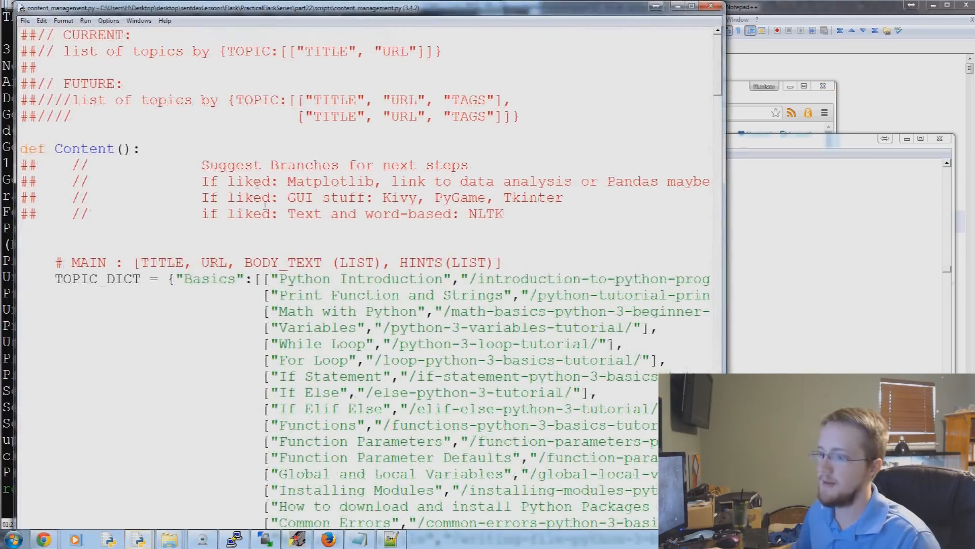
{"action": "scroll", "scroll_direction": "down", "scroll_amount": 3}
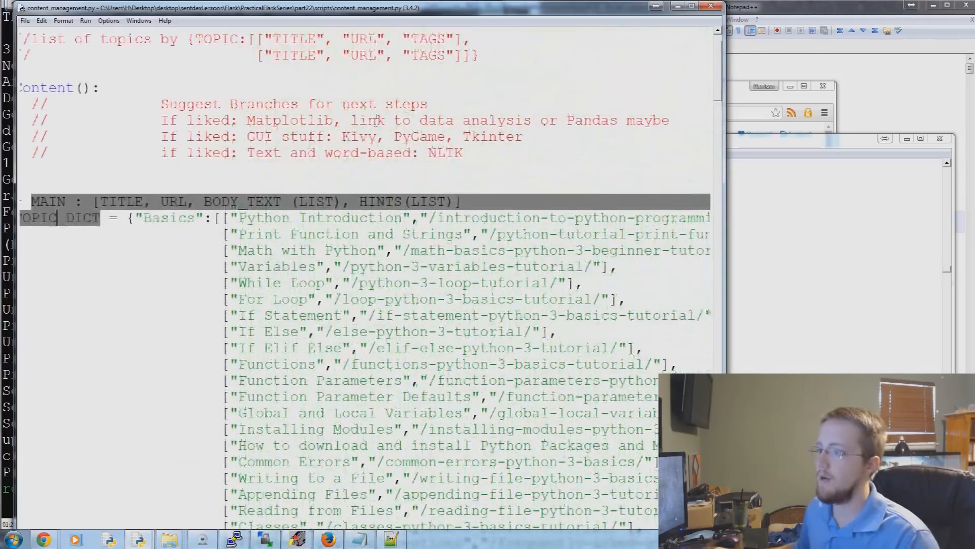
{"action": "scroll", "scroll_direction": "down", "scroll_amount": 3}
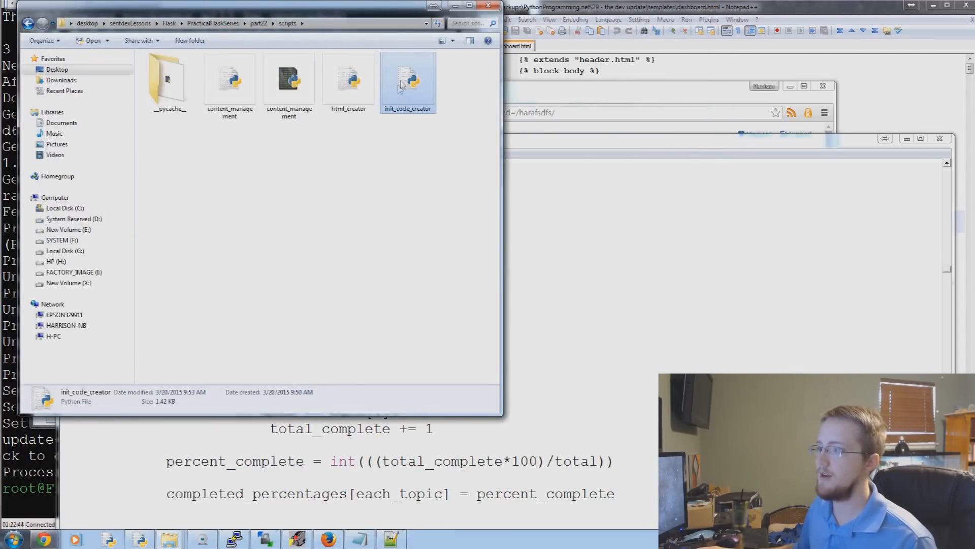
Select the html_creator script, a 2.21 KB Python file, in the part22 scripts folder.
{"action": "left_click", "coordinate": [349, 80]}
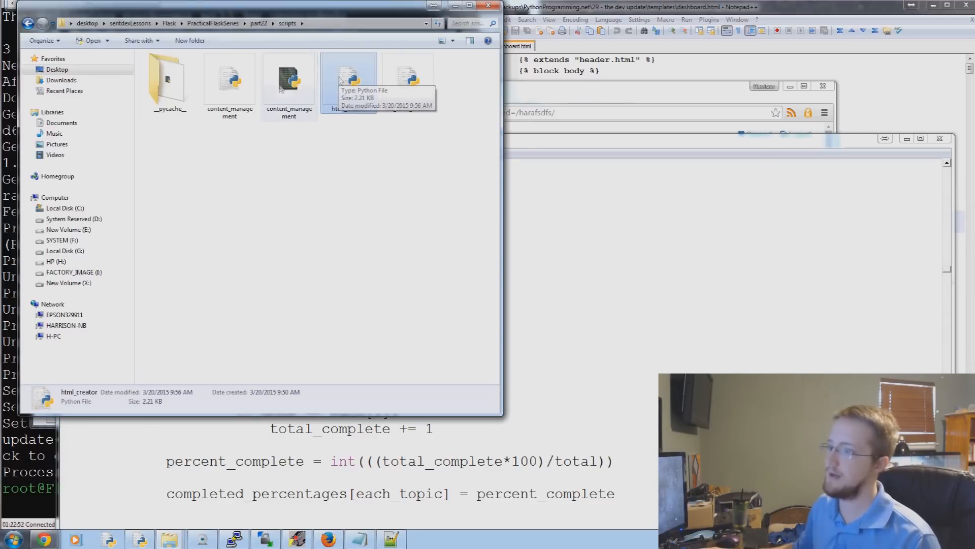
Reopen content_management.py, then highlight topic_completion_percent's per-topic counting loop in __init__.py.
{"action": "double_click", "coordinate": [289, 81]}
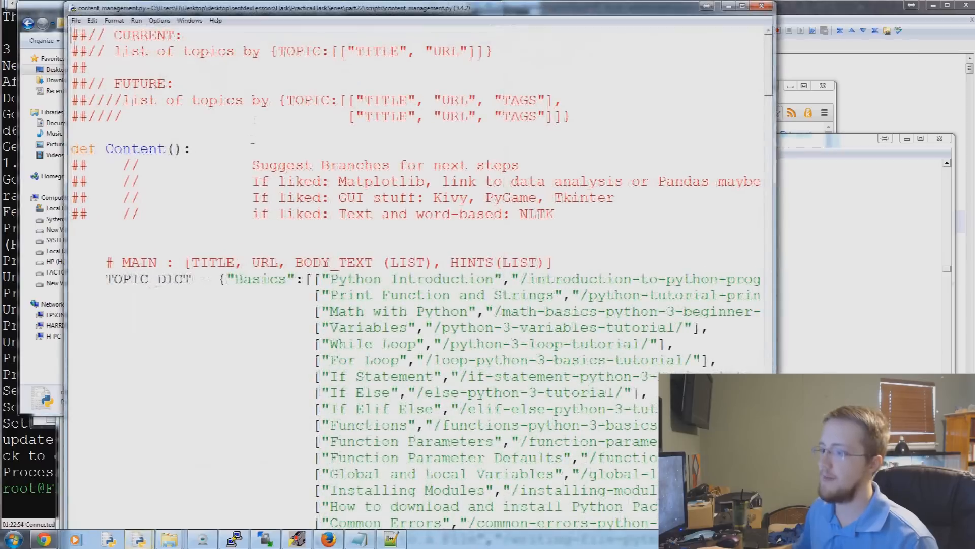
{"action": "scroll", "scroll_direction": "down", "scroll_amount": 3}
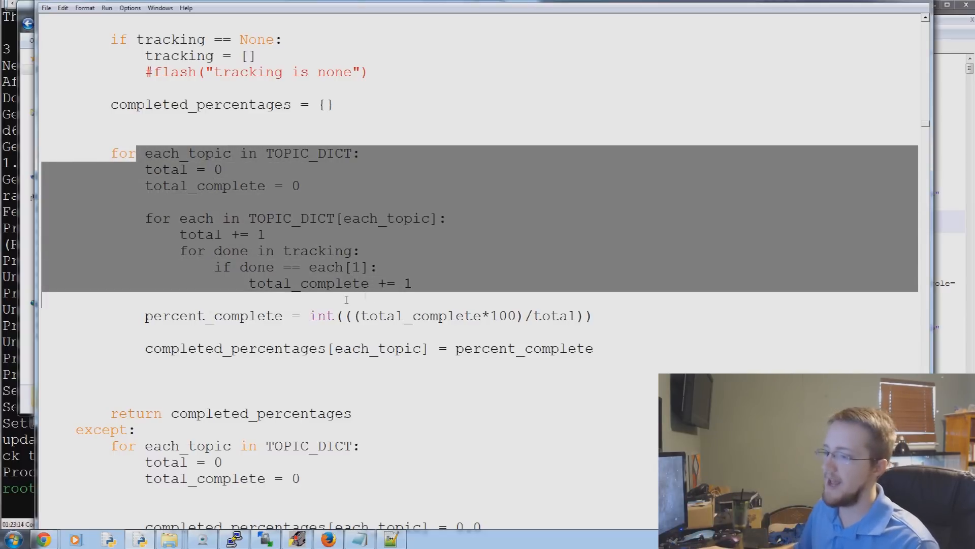
{"action": "left_click", "coordinate": [535, 315]}
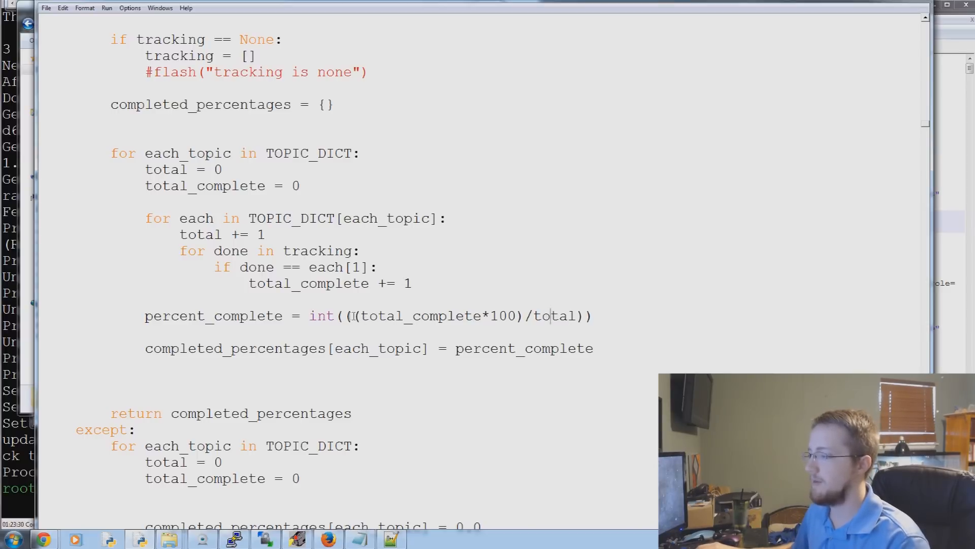
{"action": "left_click_drag", "start_coordinate": [355, 316], "coordinate": [560, 316]}
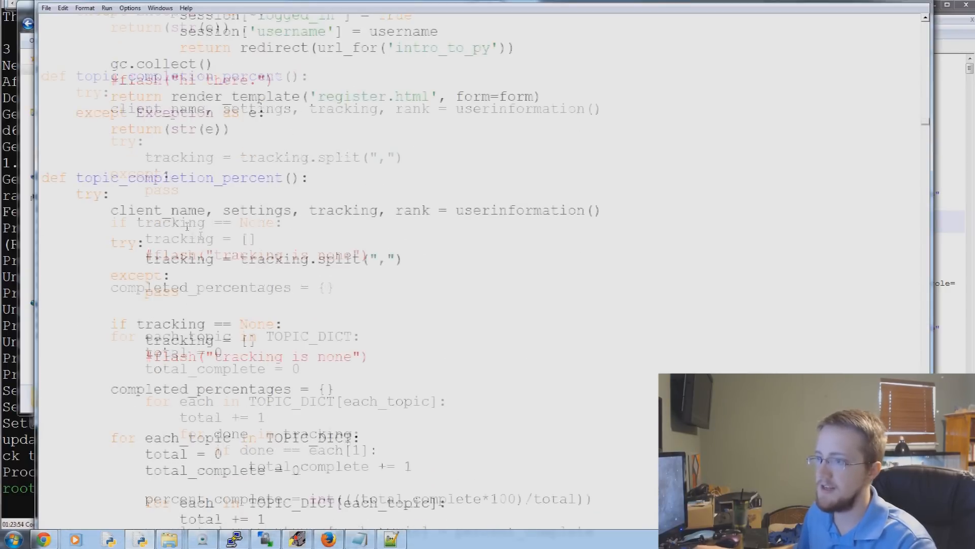
Highlight the except fallback in topic_completion_percent, heading toward the dashboard route.
{"action": "scroll", "scroll_direction": "down", "scroll_amount": 3}
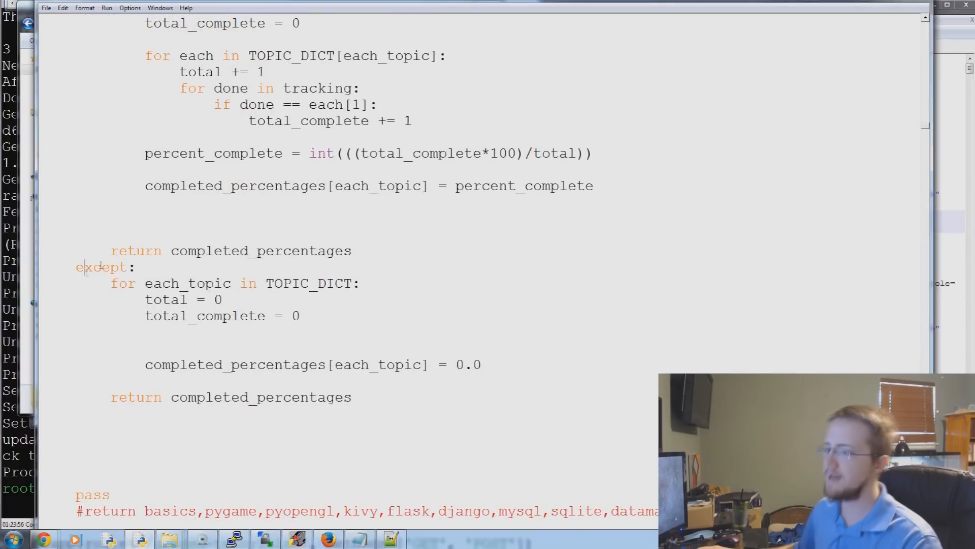
{"action": "double_click", "coordinate": [108, 266]}
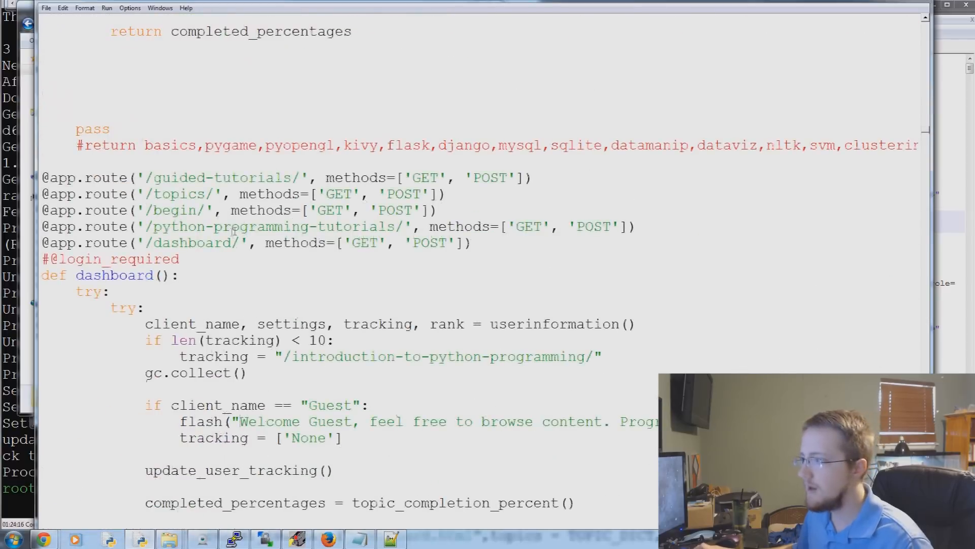
{"action": "scroll", "scroll_direction": "down", "scroll_amount": 3}
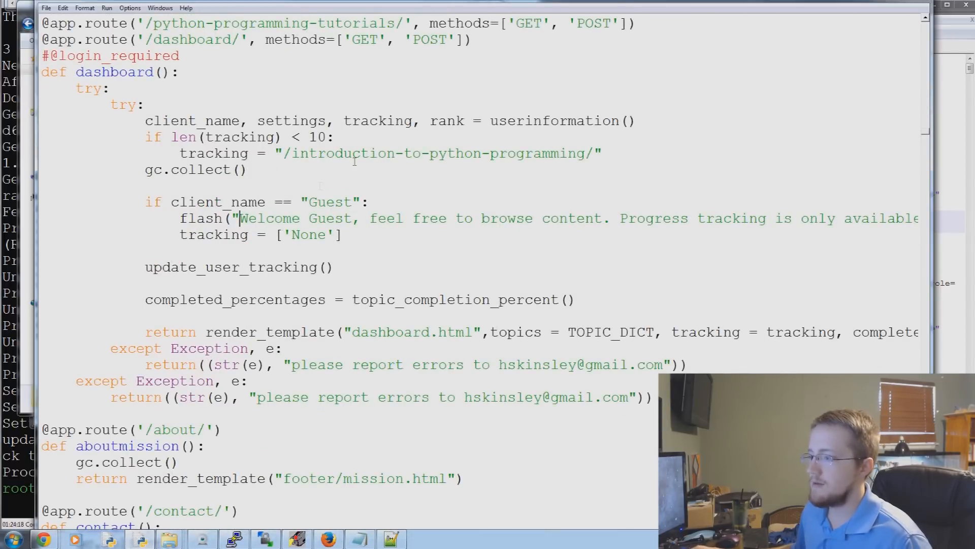
{"action": "scroll", "scroll_direction": "down", "scroll_amount": 3}
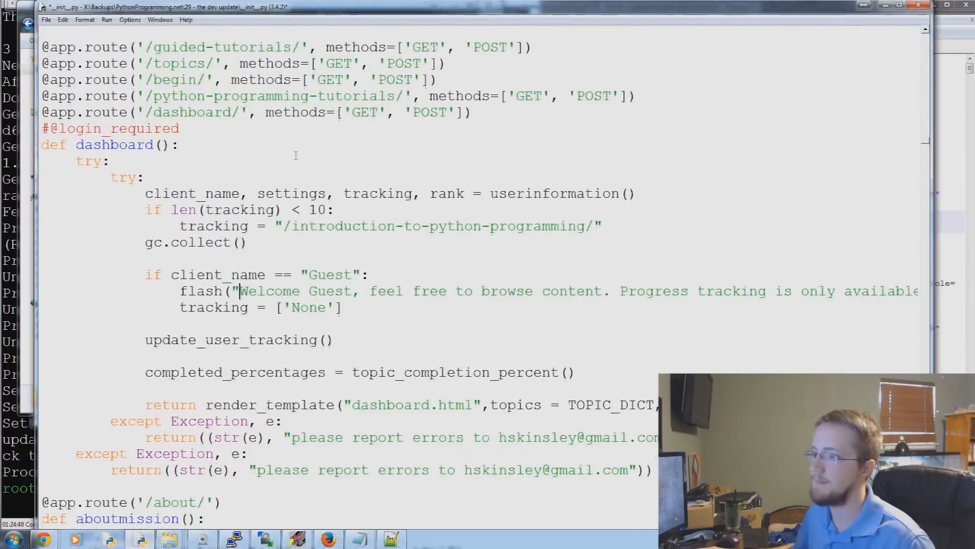
{"action": "scroll", "scroll_direction": "down", "scroll_amount": 3}
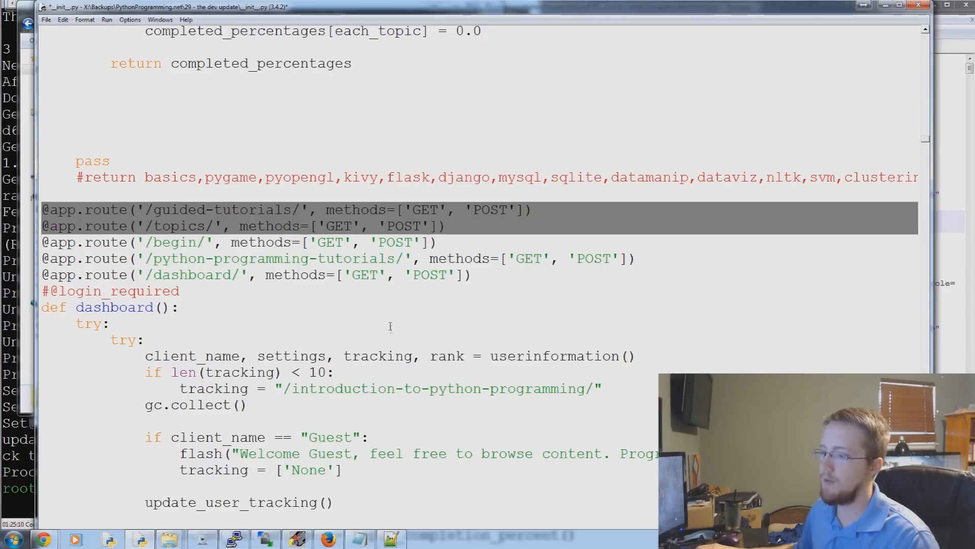
Open the Find dialog and highlight the 404 error handler code that logs request paths.
{"action": "scroll", "scroll_direction": "down", "scroll_amount": 3}
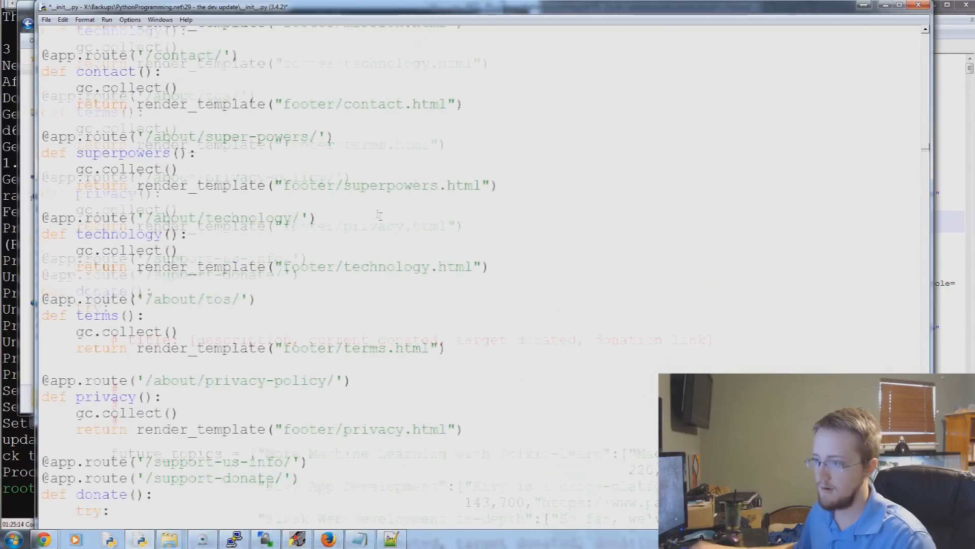
{"action": "key", "text": "ctrl+f"}
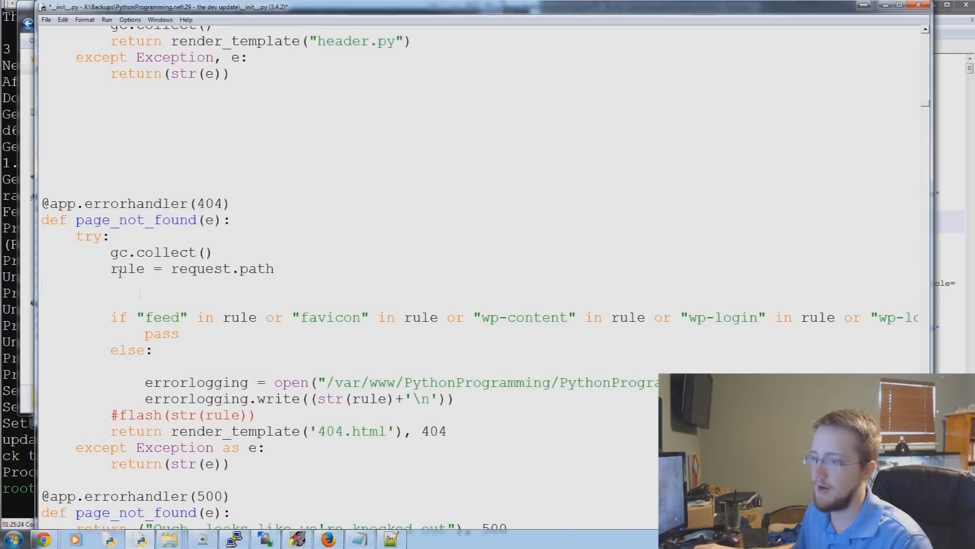
{"action": "double_click", "coordinate": [126, 268]}
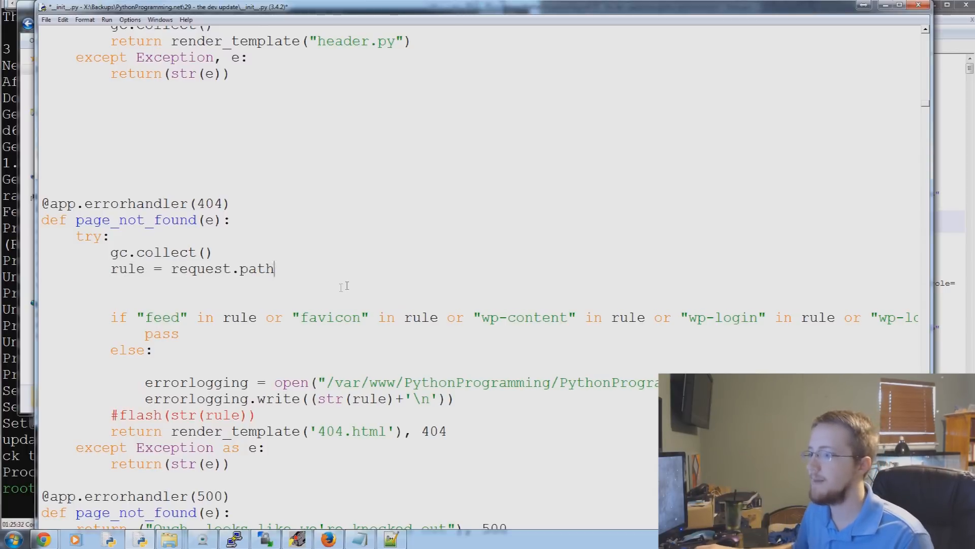
{"action": "scroll", "scroll_direction": "down", "scroll_amount": 3}
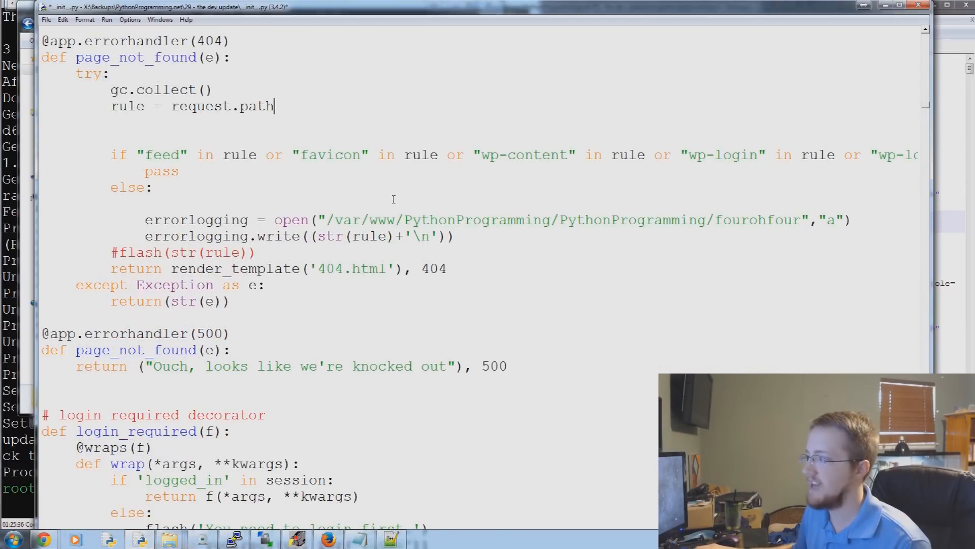
{"action": "left_click_drag", "start_coordinate": [145, 219], "coordinate": [594, 220]}
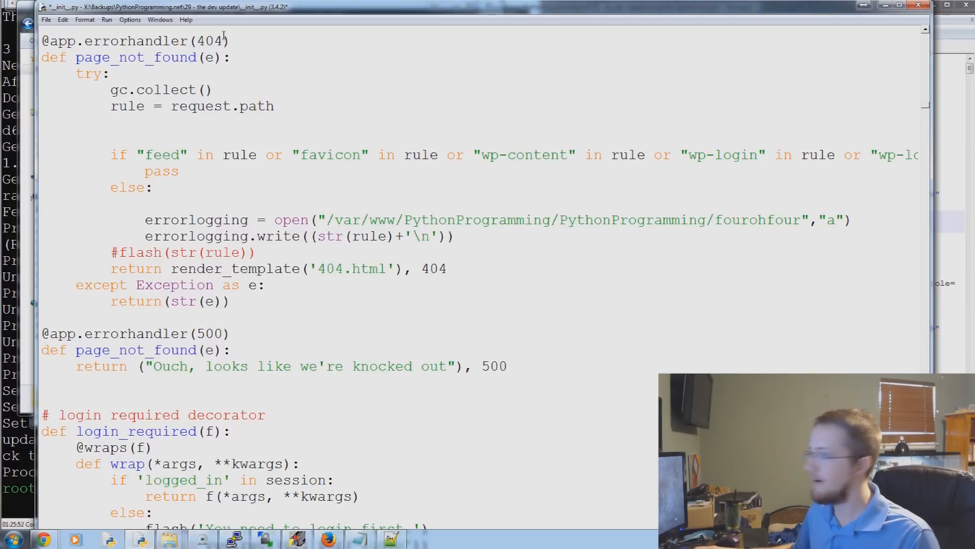
{"action": "double_click", "coordinate": [212, 41]}
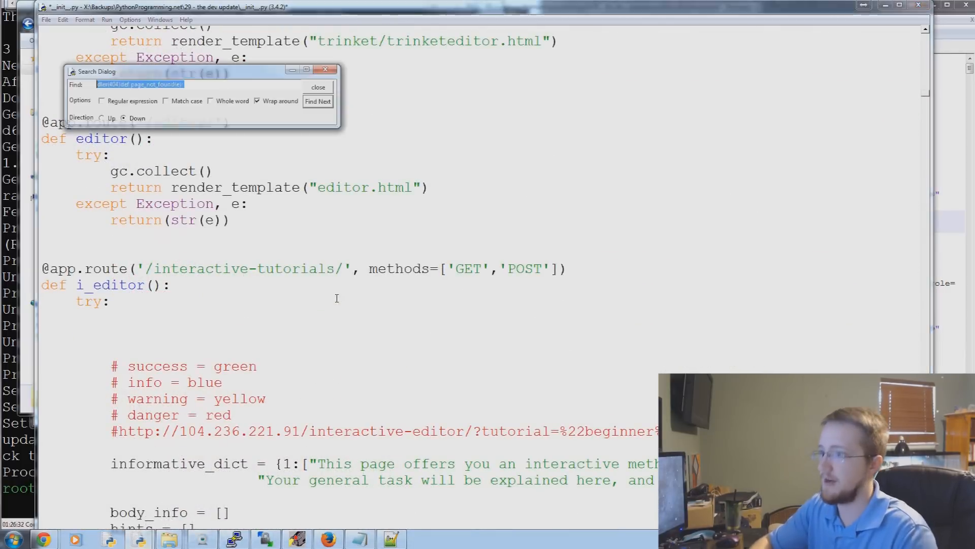
Search for /dashboard to reach the dashboard route decorators and view function.
{"action": "type", "text": "/e"}
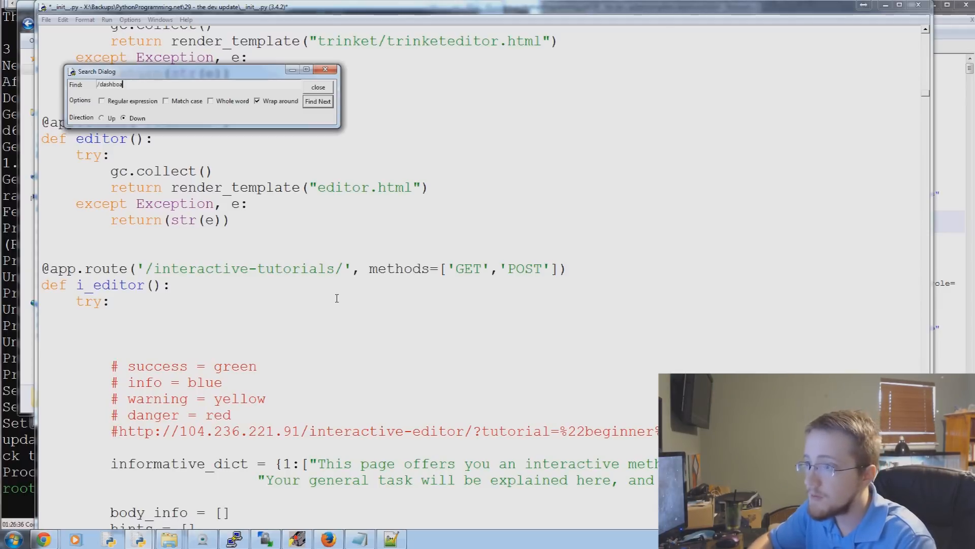
{"action": "left_click", "coordinate": [318, 102]}
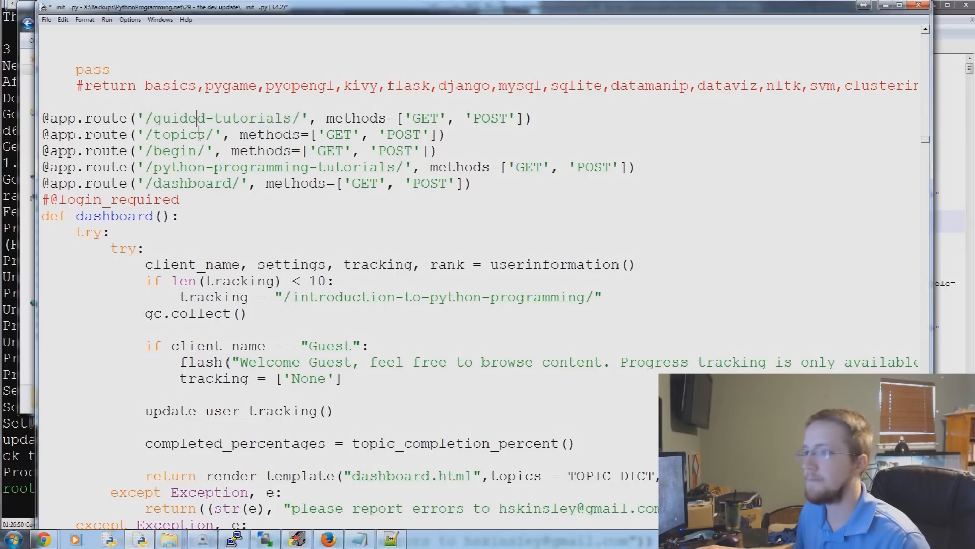
{"action": "double_click", "coordinate": [181, 134]}
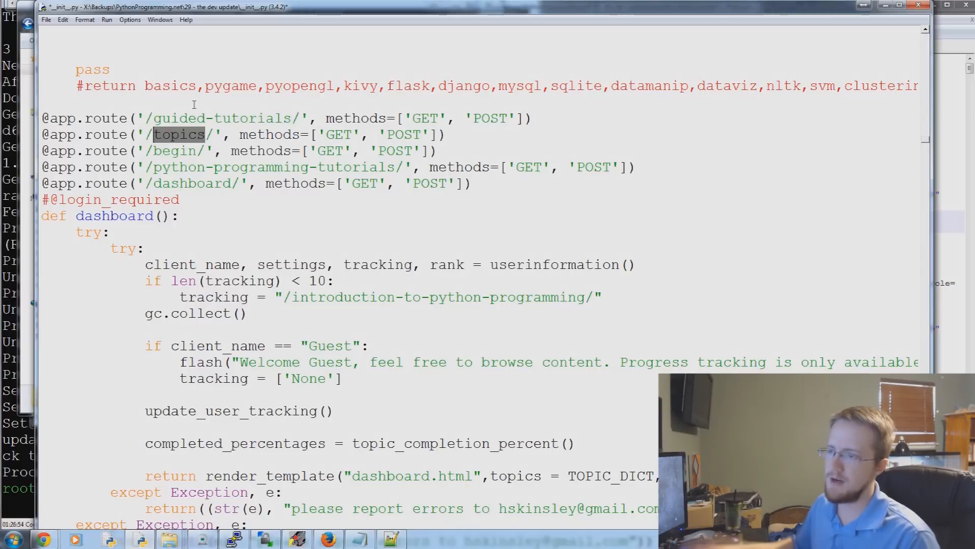
{"action": "double_click", "coordinate": [177, 150]}
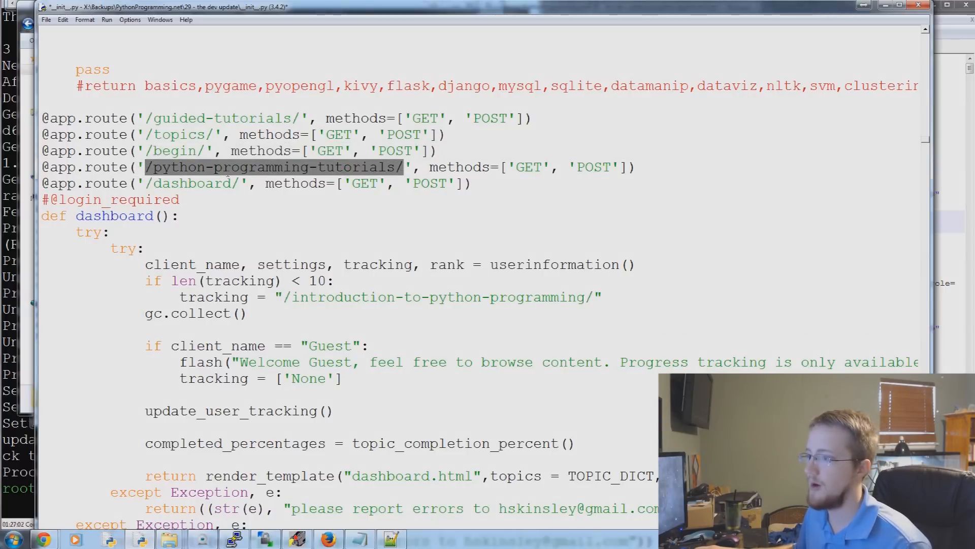
{"action": "double_click", "coordinate": [191, 183]}
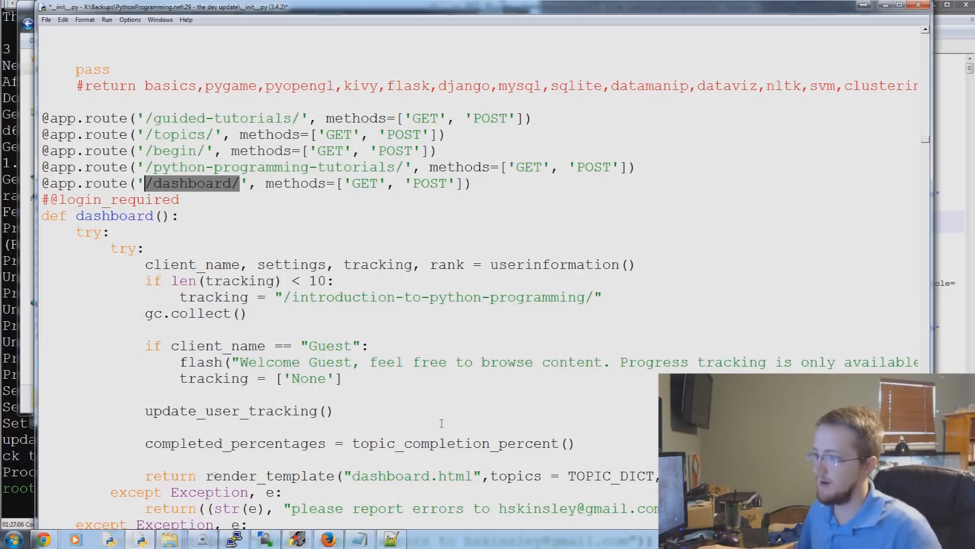
{"action": "left_click_drag", "start_coordinate": [137, 119], "coordinate": [472, 183]}
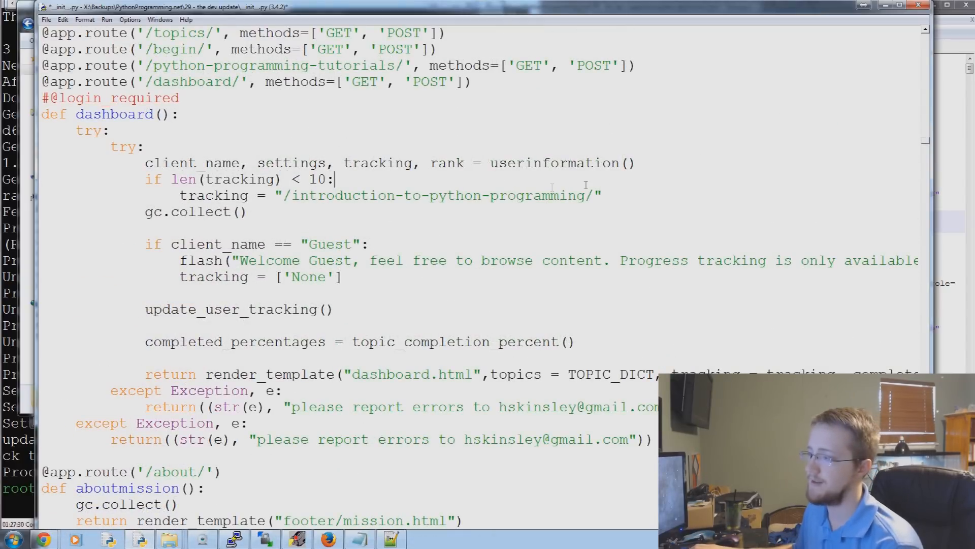
Highlight the dashboard's if len(tracking) < 10 check defaulting to the introduction tutorial.
{"action": "left_click_drag", "start_coordinate": [145, 179], "coordinate": [602, 203]}
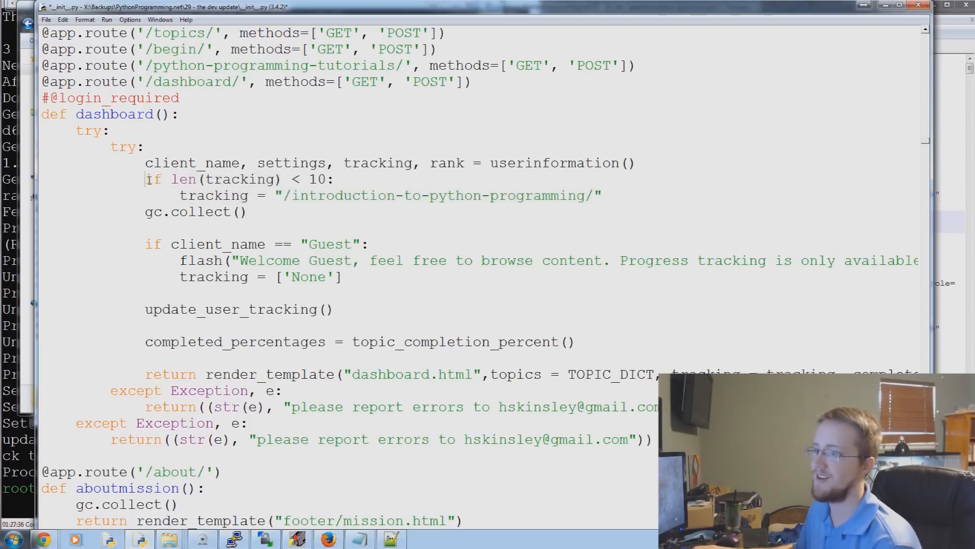
{"action": "left_click_drag", "start_coordinate": [145, 180], "coordinate": [602, 195]}
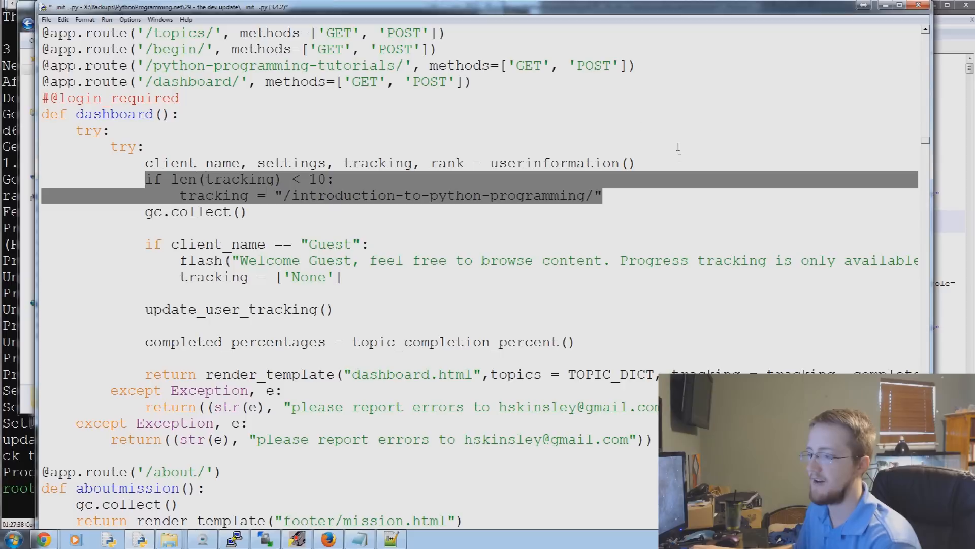
{"action": "mouse_move", "coordinate": [445, 354]}
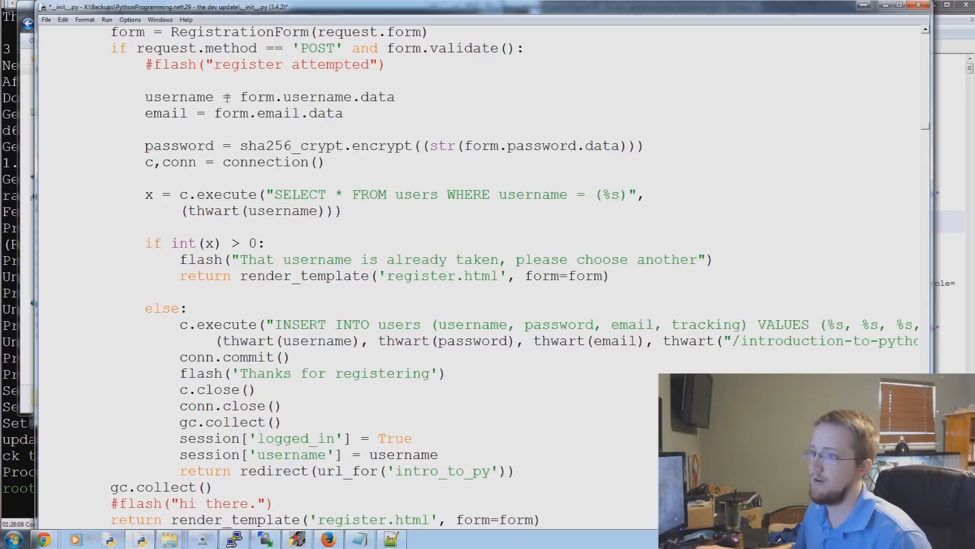
Scroll to topic_completion_percent and select its per-topic counting loop.
{"action": "scroll", "scroll_direction": "down", "scroll_amount": 3}
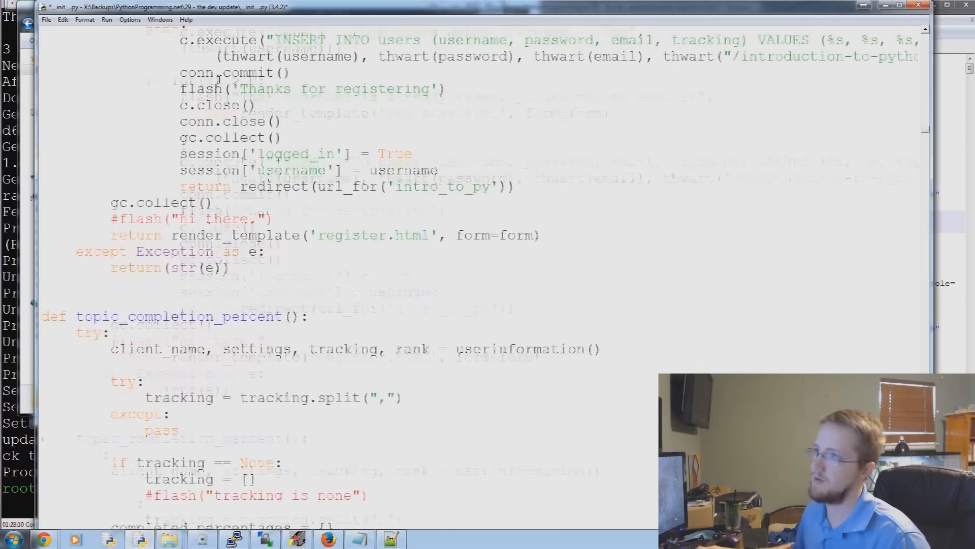
{"action": "scroll", "scroll_direction": "down", "scroll_amount": 3}
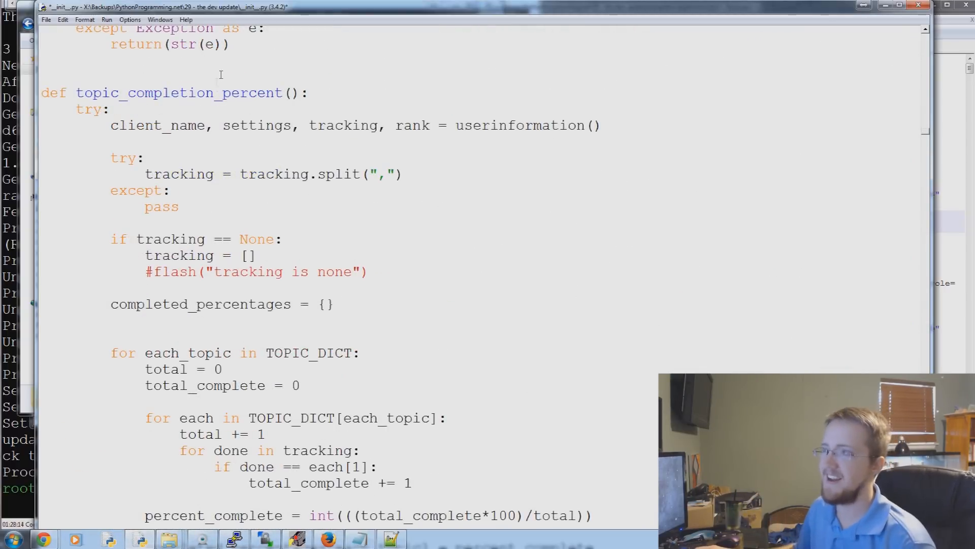
{"action": "scroll", "scroll_direction": "down", "scroll_amount": 3}
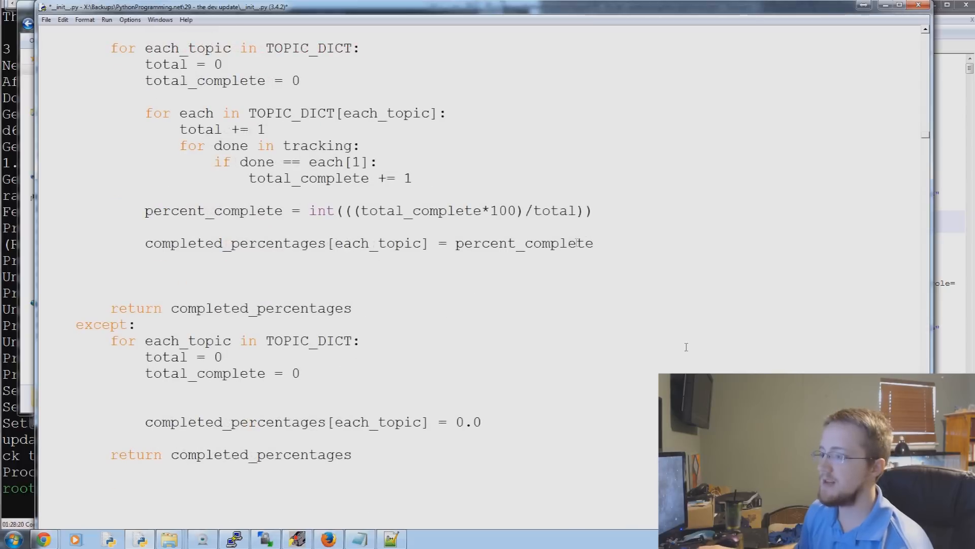
{"action": "mouse_move", "coordinate": [695, 332]}
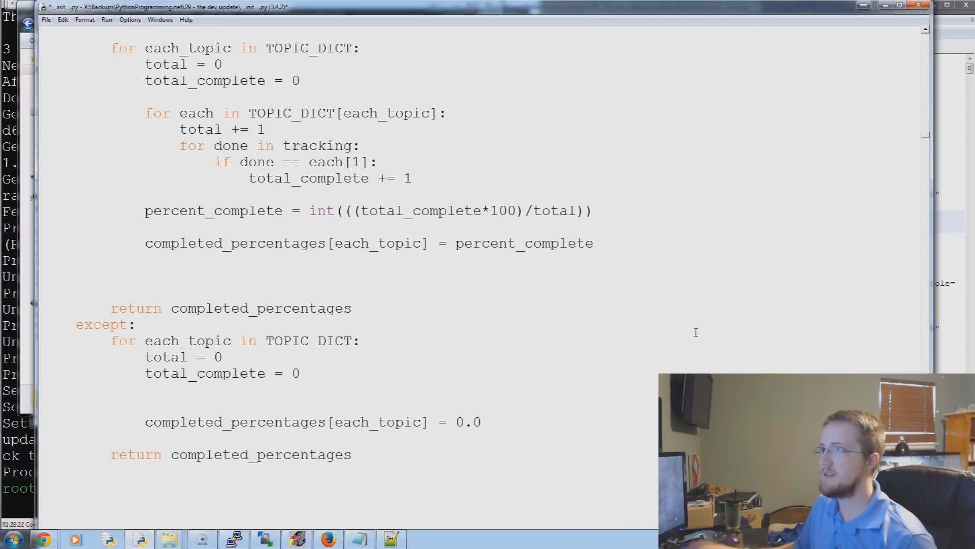
{"action": "scroll", "scroll_direction": "up", "scroll_amount": 3}
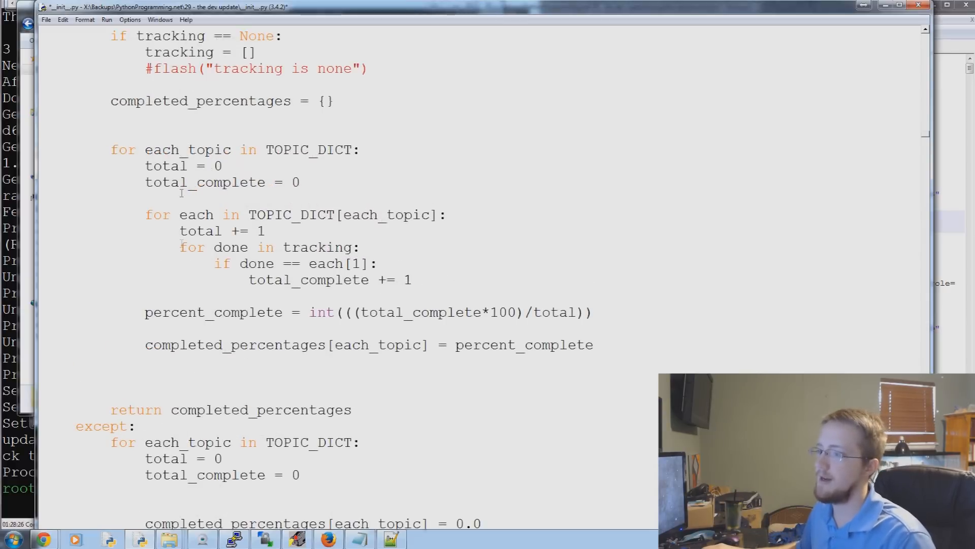
{"action": "left_click_drag", "start_coordinate": [110, 149], "coordinate": [592, 313]}
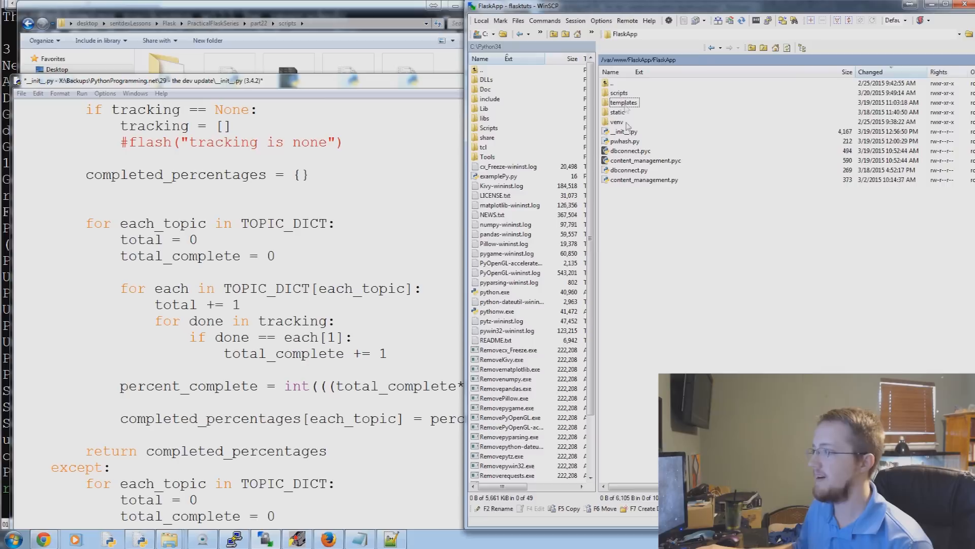
Open the server's templates folder listing header, register, login, dashboard and error pages.
{"action": "double_click", "coordinate": [623, 103]}
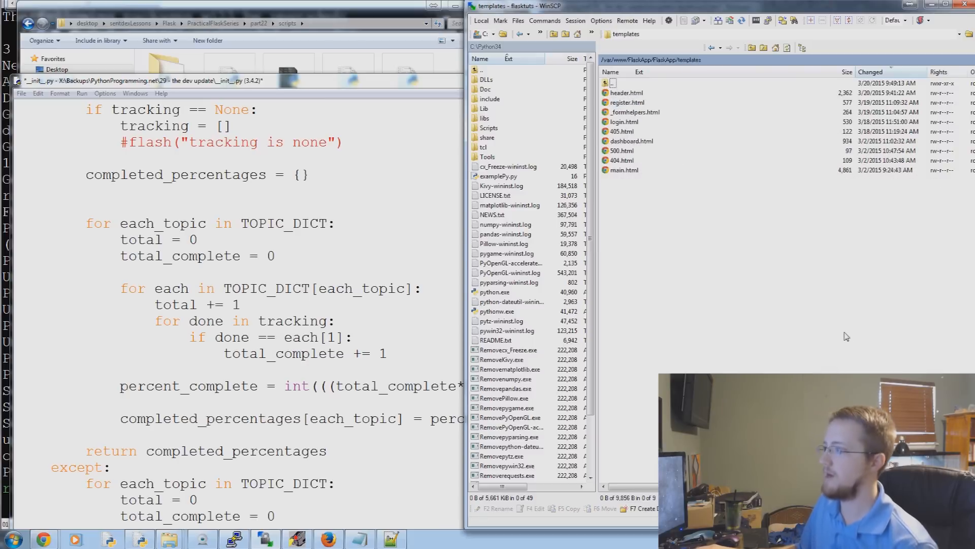